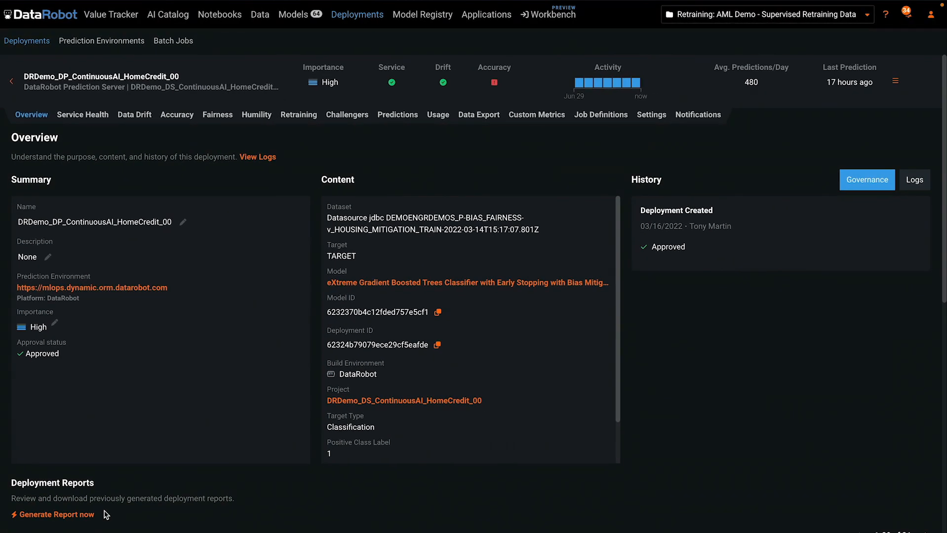
pyautogui.moveTo(579, 512)
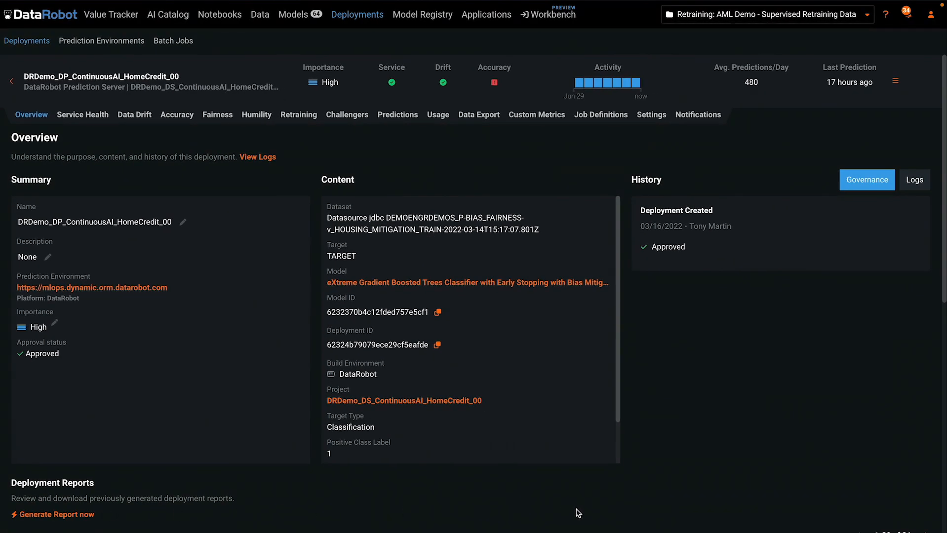
# Scroll the HomeCredit overview down to its list of 21 deployment reports
pyautogui.scroll(-3)
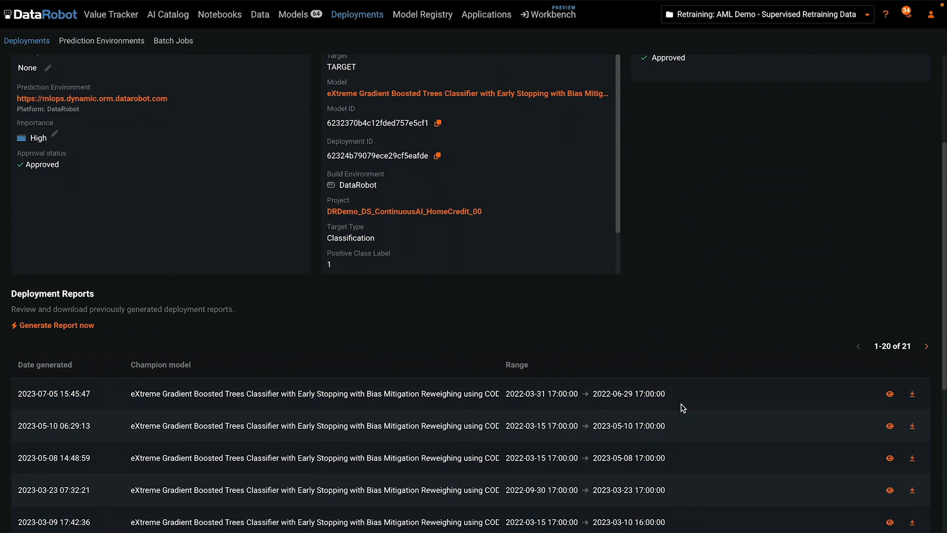
pyautogui.moveTo(911, 395)
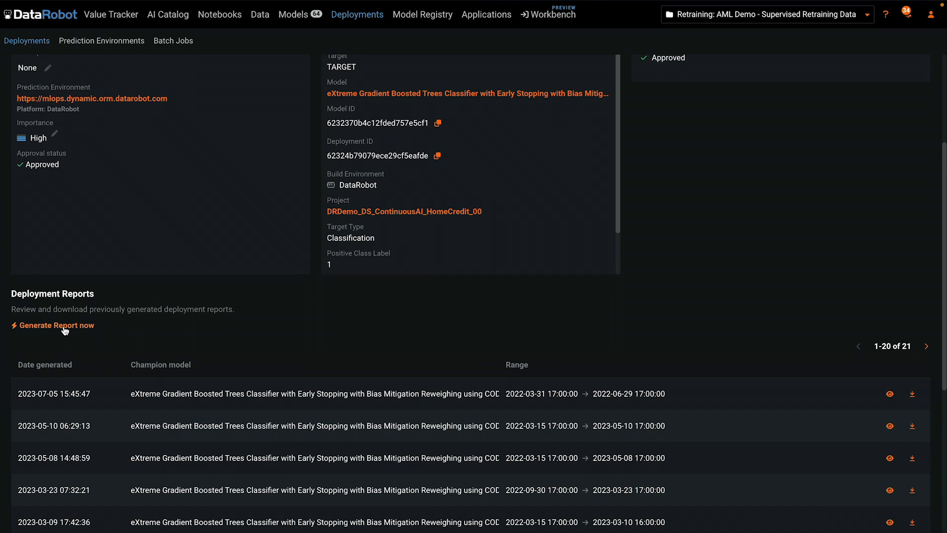
# Open report generation, then view and scroll through the most recent deployment report
pyautogui.click(56, 325)
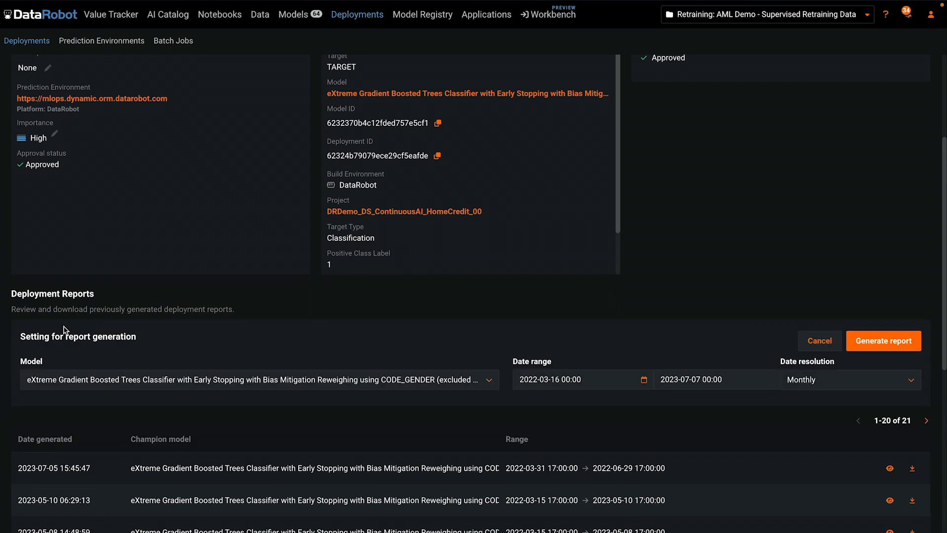
pyautogui.click(888, 468)
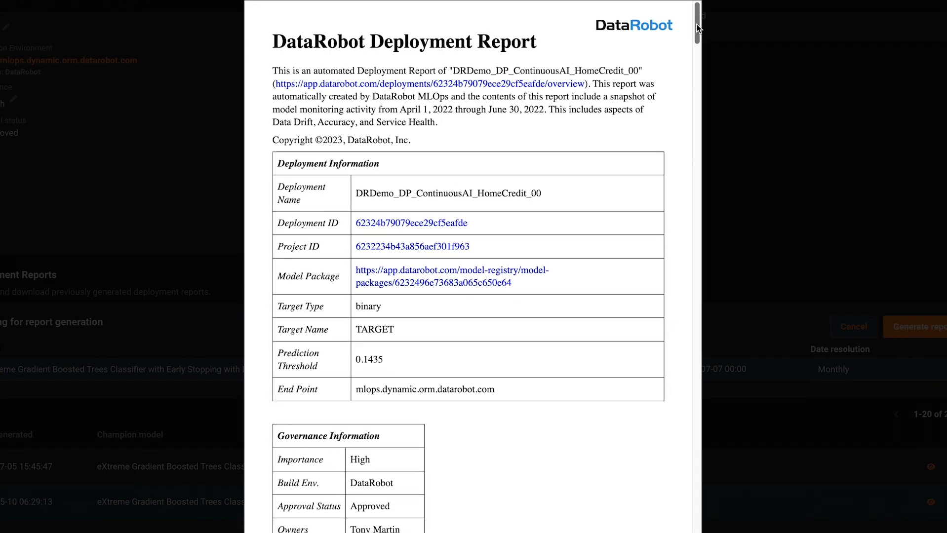
pyautogui.scroll(-3)
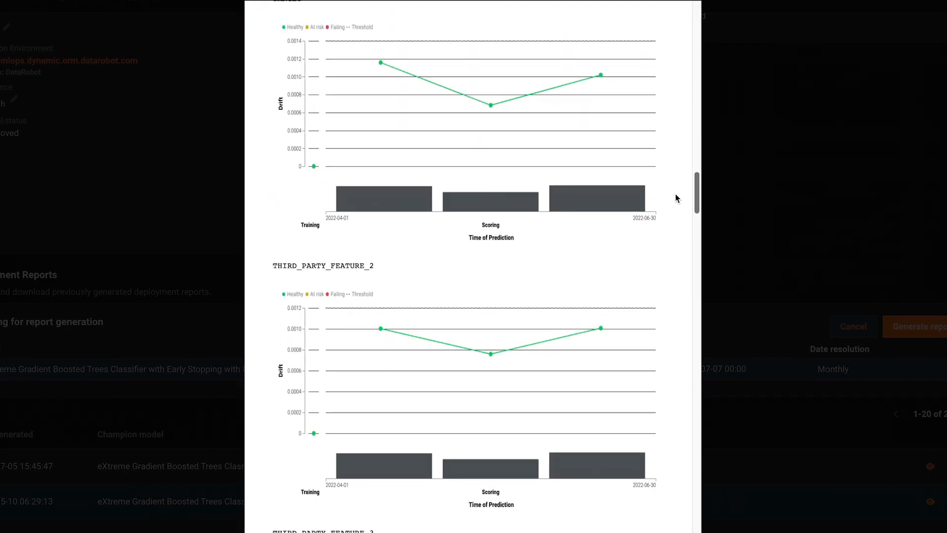
pyautogui.scroll(-3)
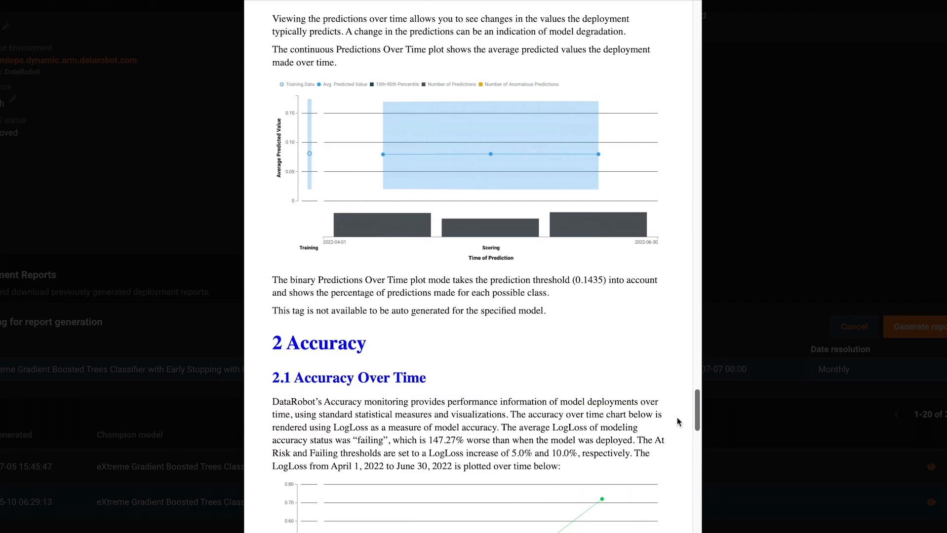
pyautogui.scroll(-3)
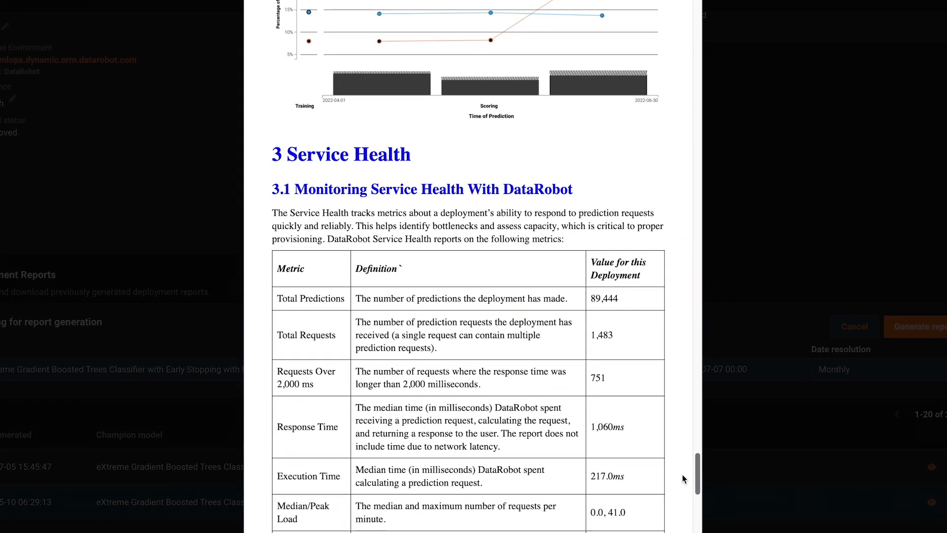
pyautogui.scroll(3)
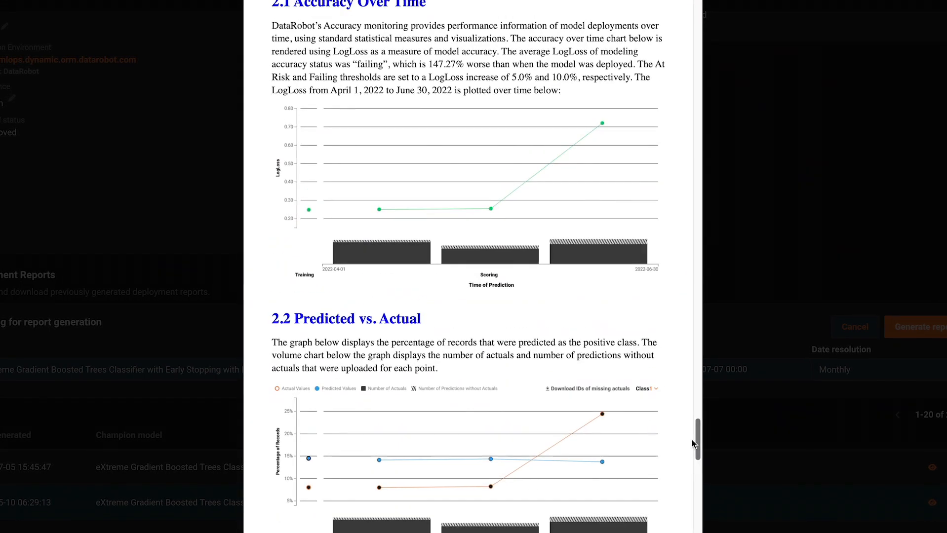
pyautogui.scroll(3)
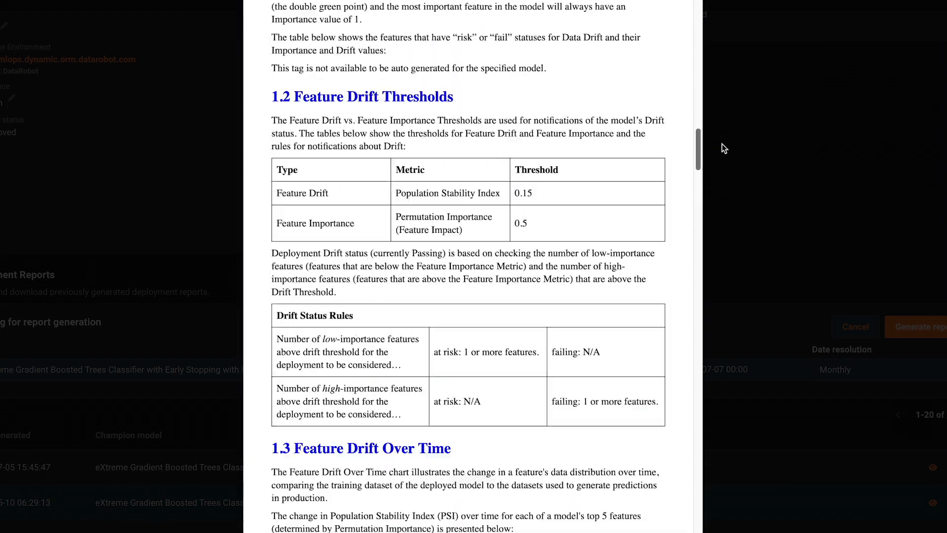
pyautogui.scroll(3)
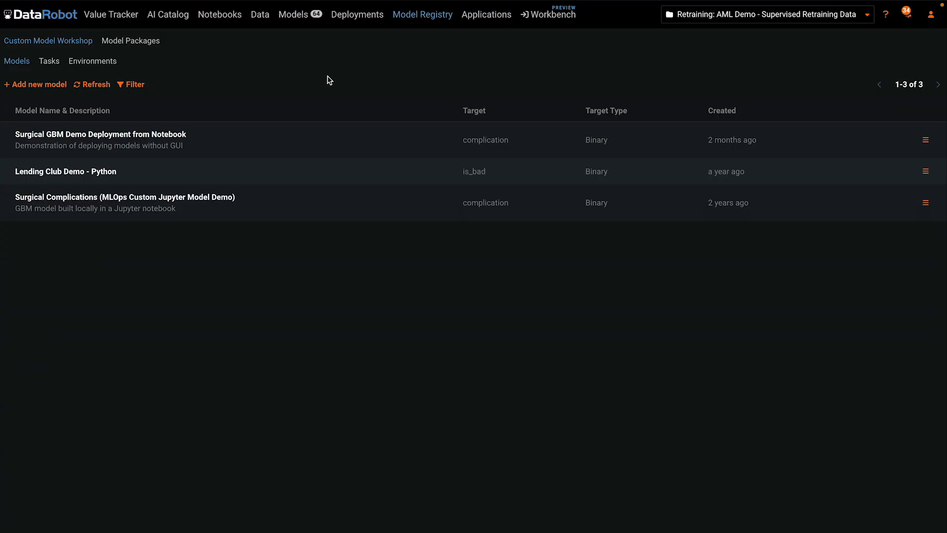
pyautogui.moveTo(206, 140)
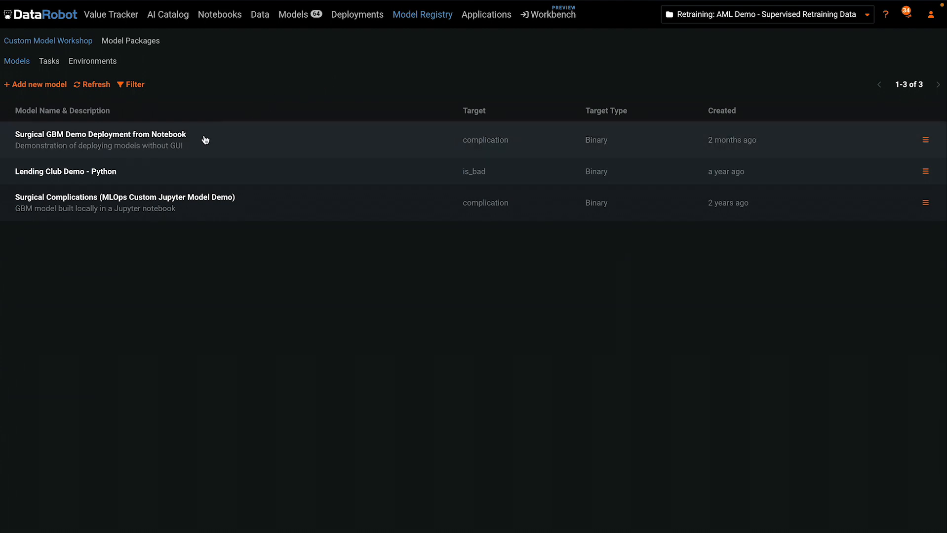
# Start deploying the Surgical GBM notebook model and scroll through its advanced monitoring options
pyautogui.click(100, 140)
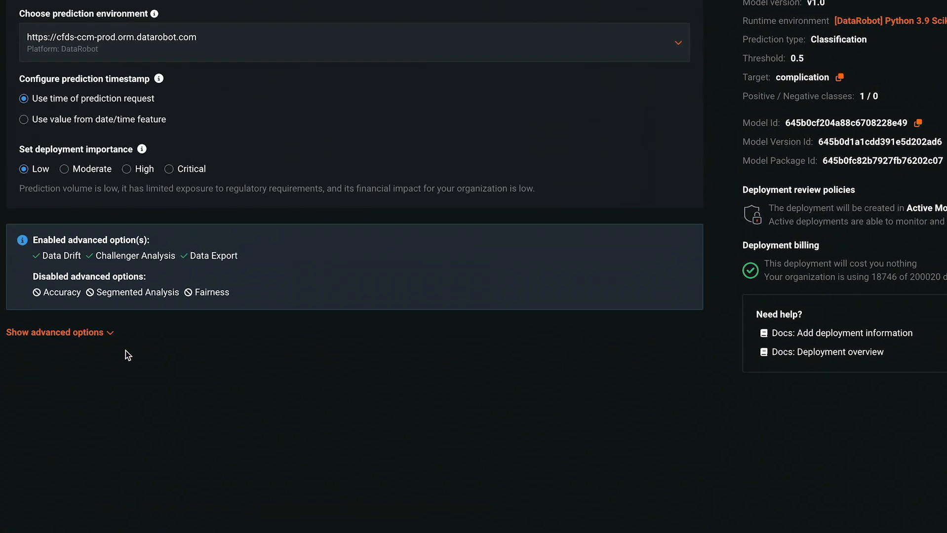
pyautogui.moveTo(56, 254)
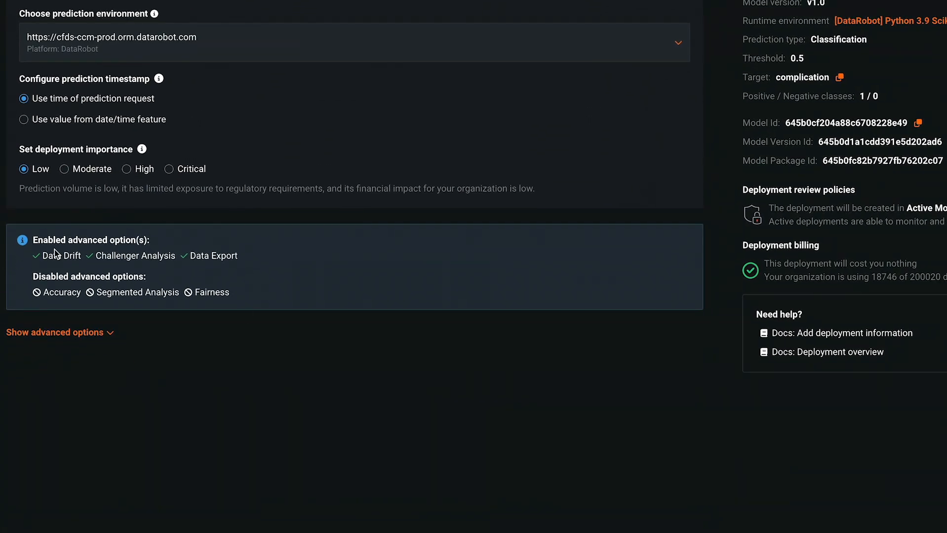
pyautogui.click(54, 333)
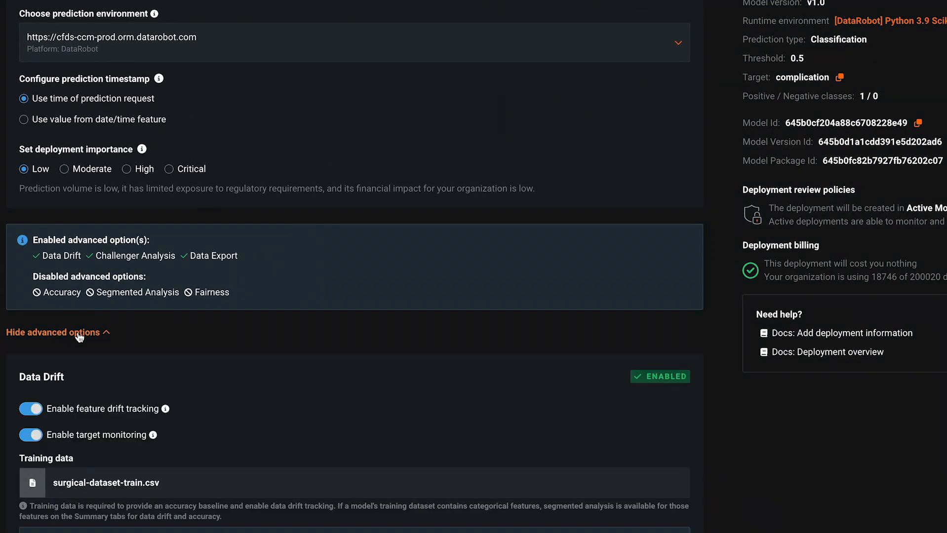
pyautogui.scroll(-3)
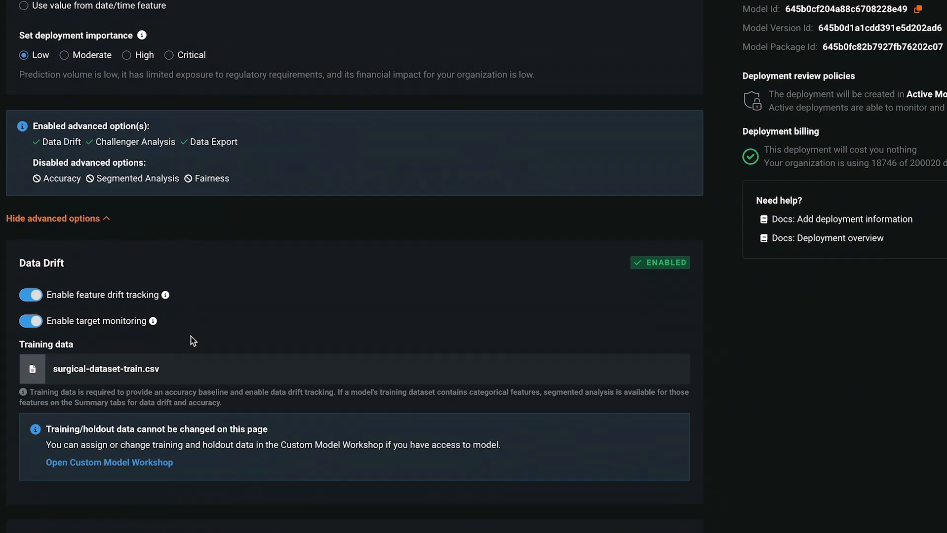
pyautogui.scroll(-3)
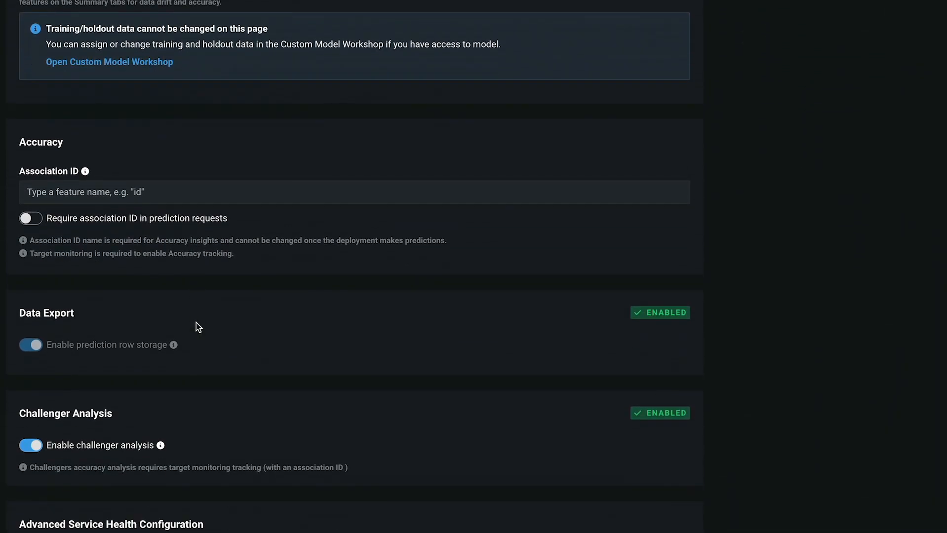
pyautogui.click(30, 197)
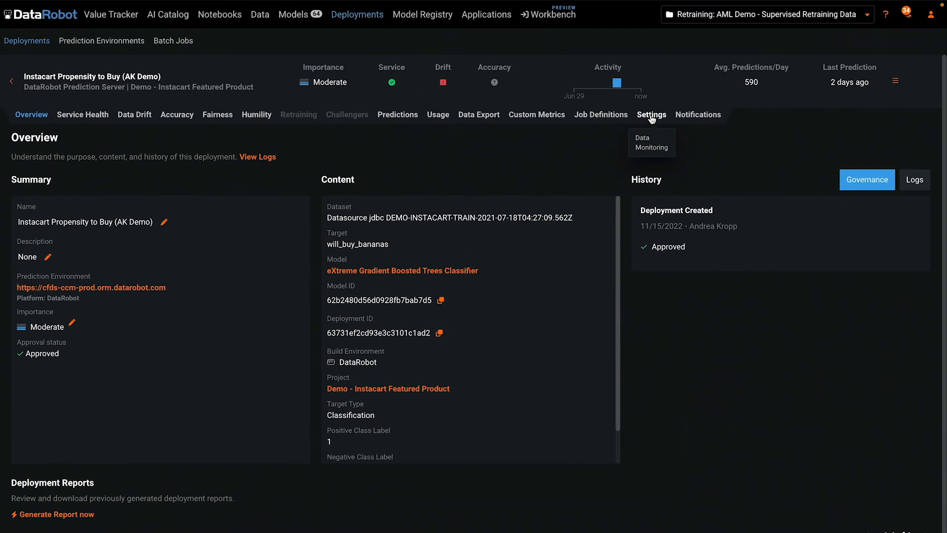
# Review the Instacart deployment's settings and toggle feature drift tracking off and back on
pyautogui.click(651, 143)
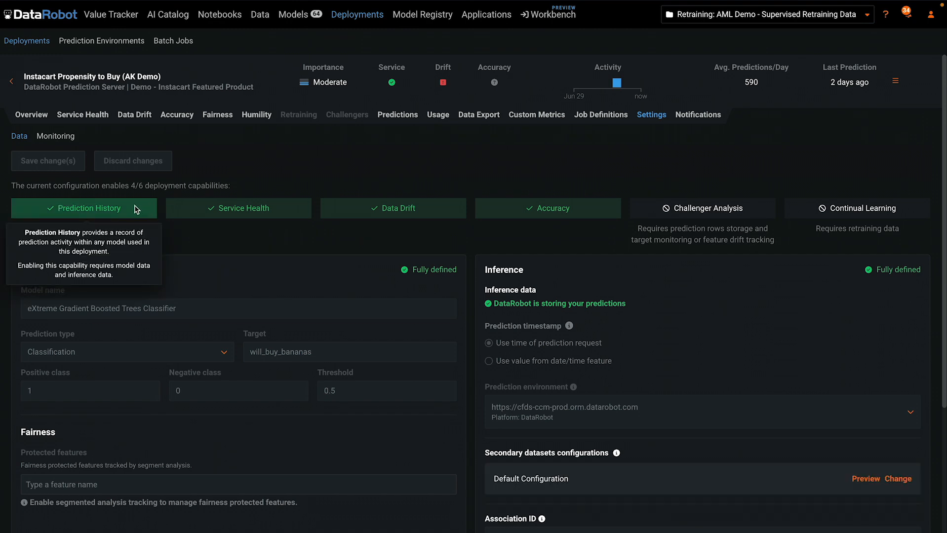
pyautogui.moveTo(238, 208)
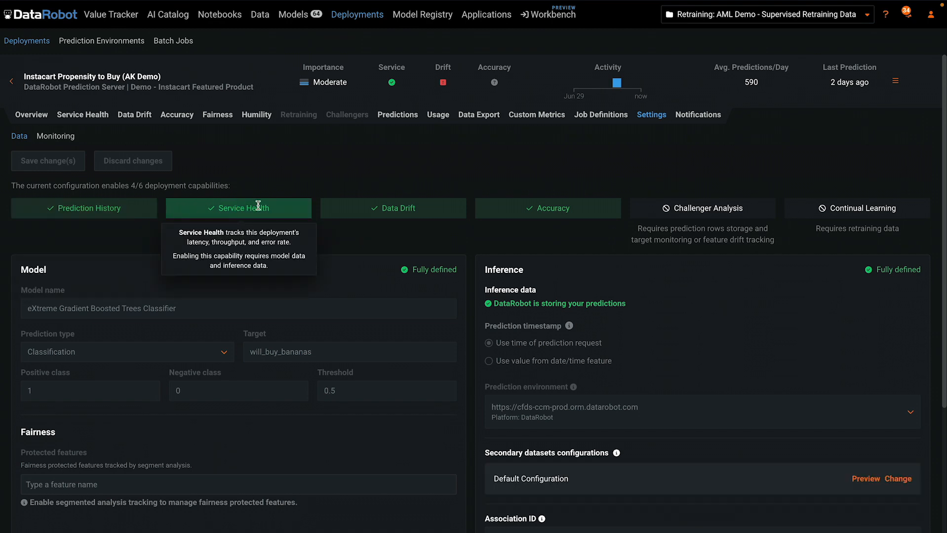
pyautogui.moveTo(547, 208)
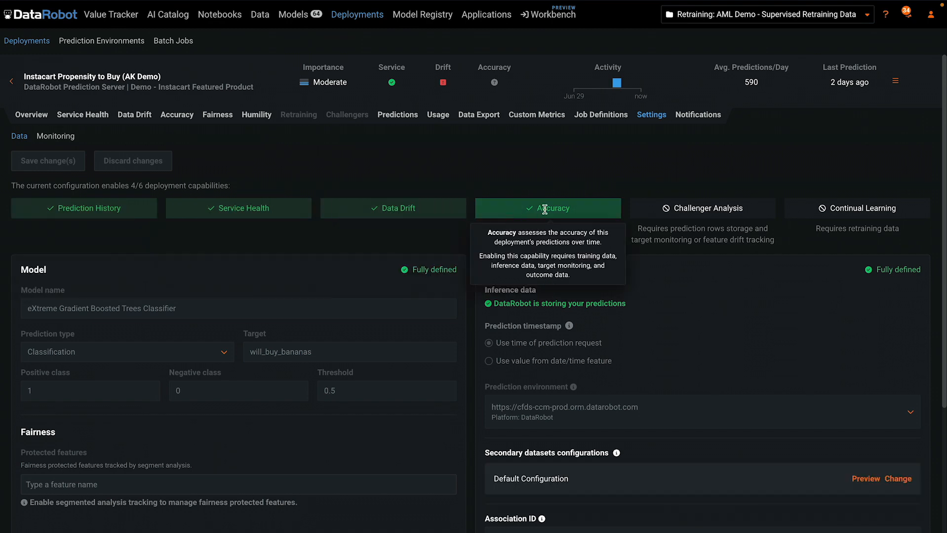
pyautogui.scroll(-3)
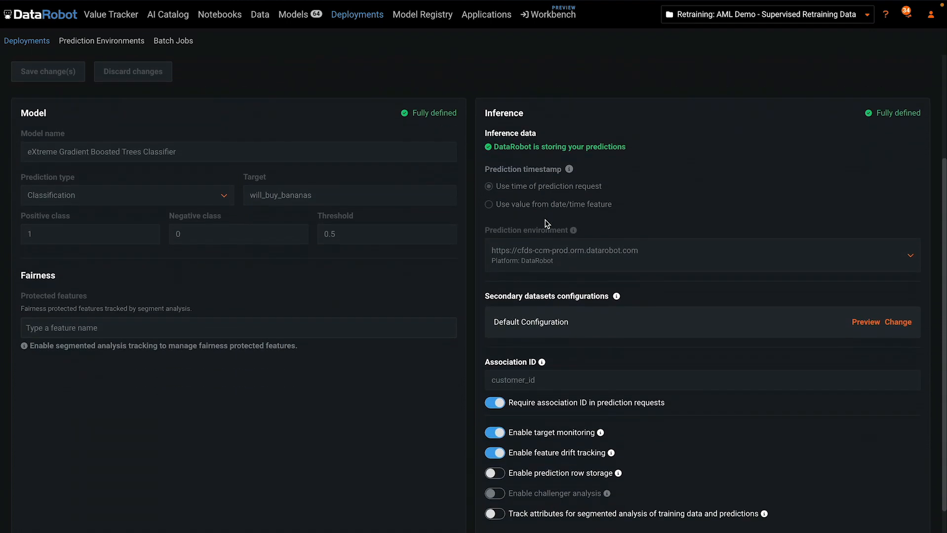
pyautogui.click(494, 373)
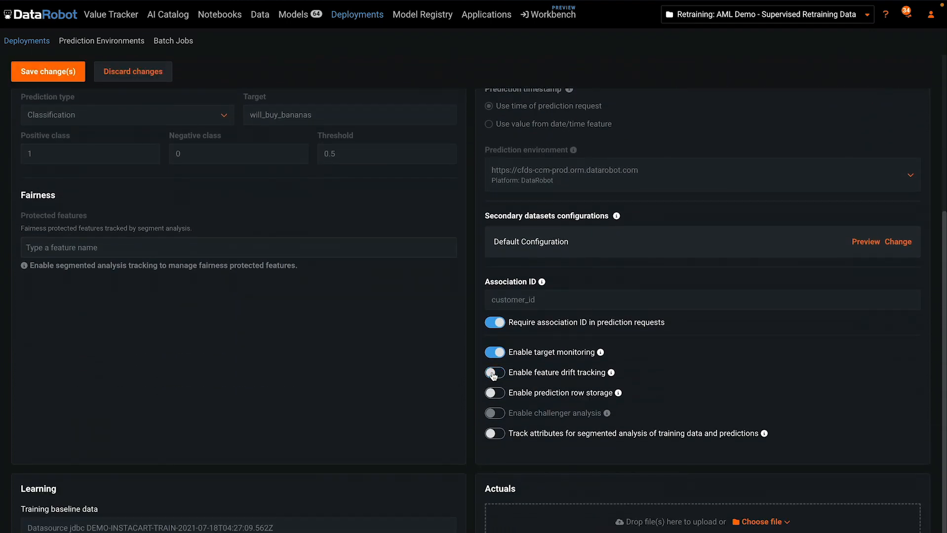
pyautogui.click(494, 373)
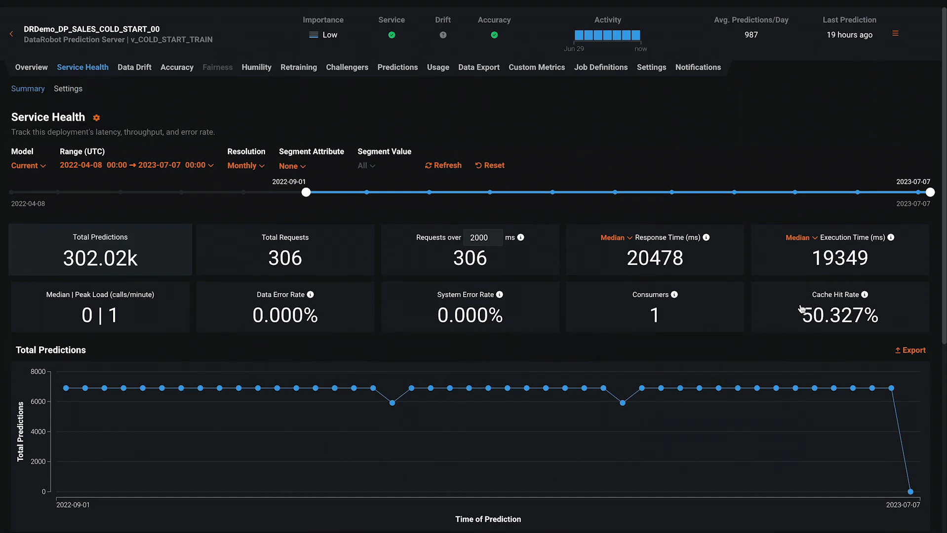
pyautogui.moveTo(149, 258)
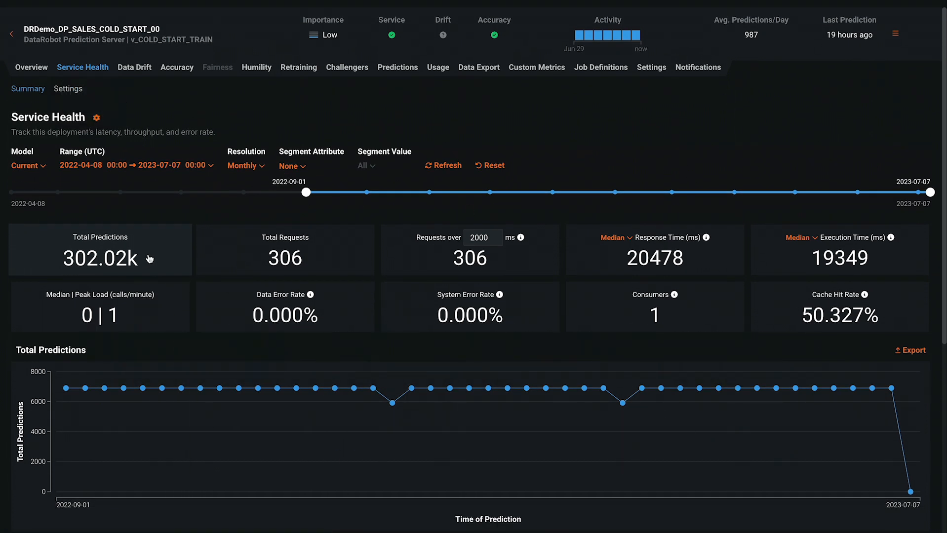
pyautogui.moveTo(826, 240)
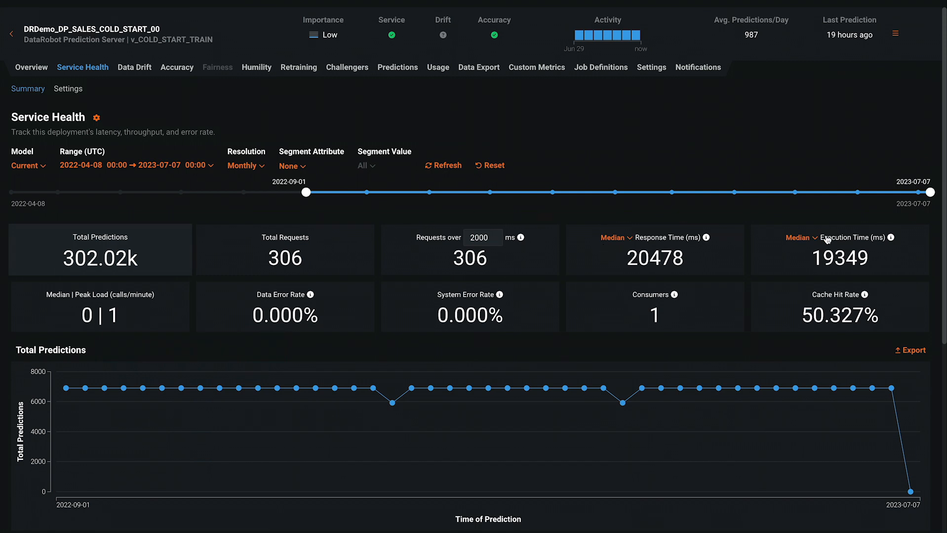
pyautogui.moveTo(147, 319)
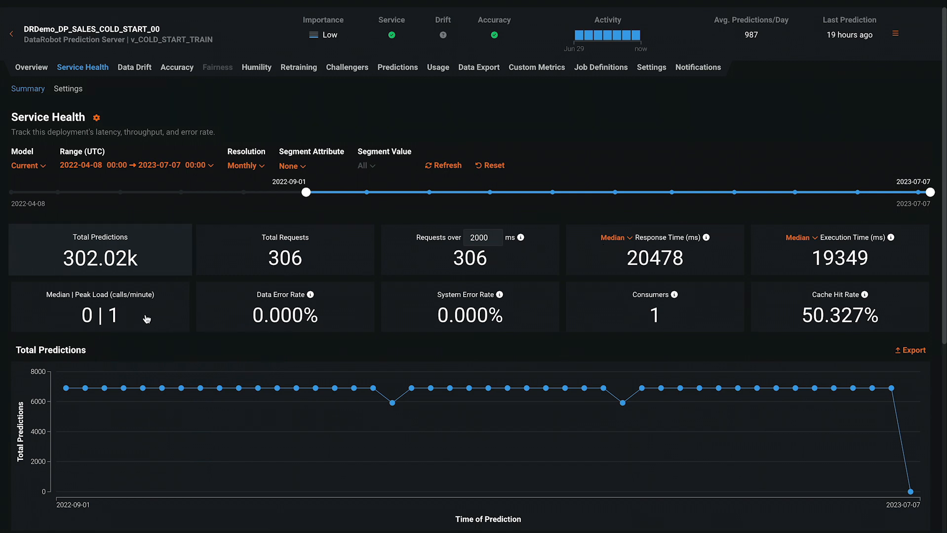
pyautogui.moveTo(371, 320)
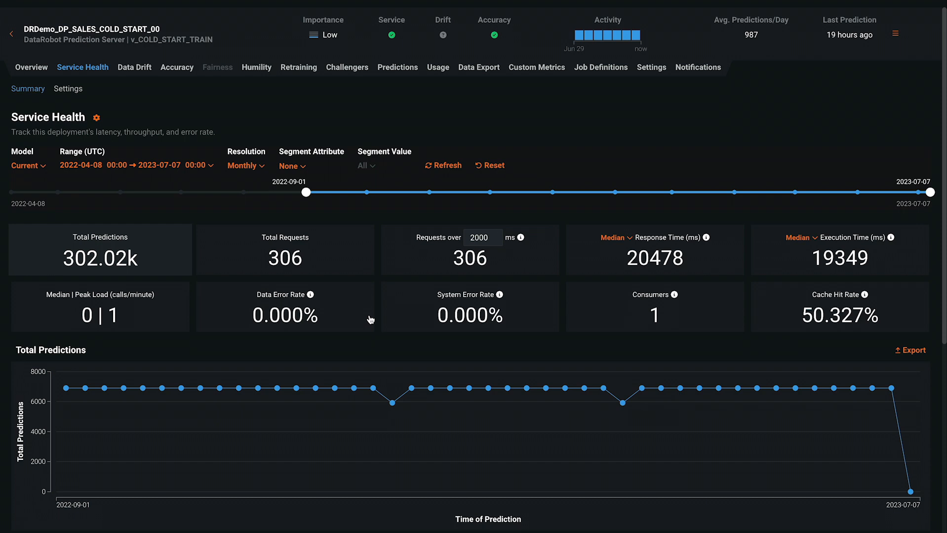
pyautogui.moveTo(211, 171)
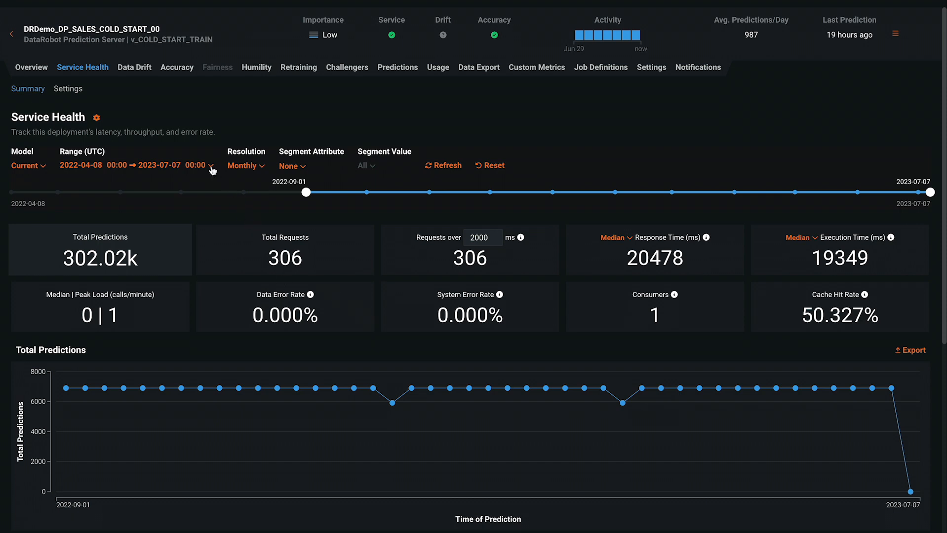
# Start service health at 2023-01-01 and export the Total Predictions chart as CSV
pyautogui.click(211, 165)
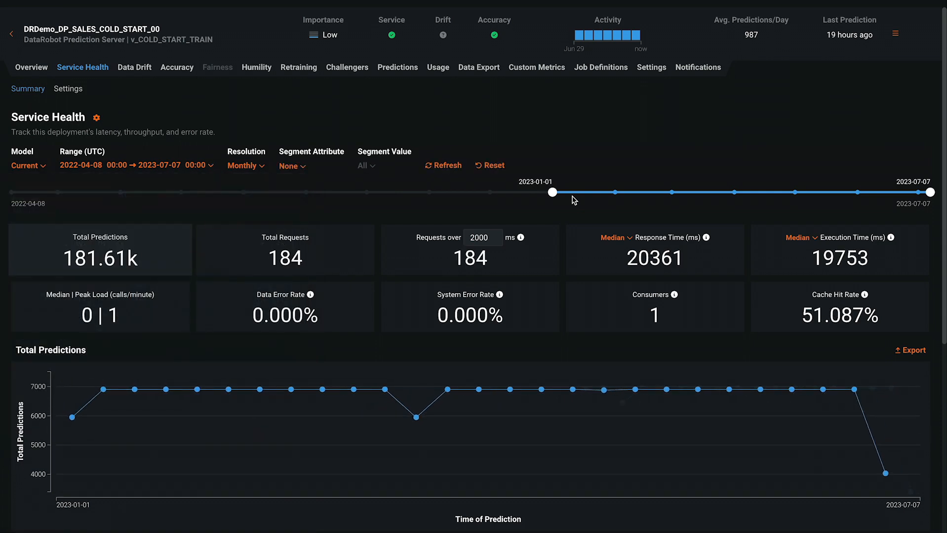
pyautogui.moveTo(910, 350)
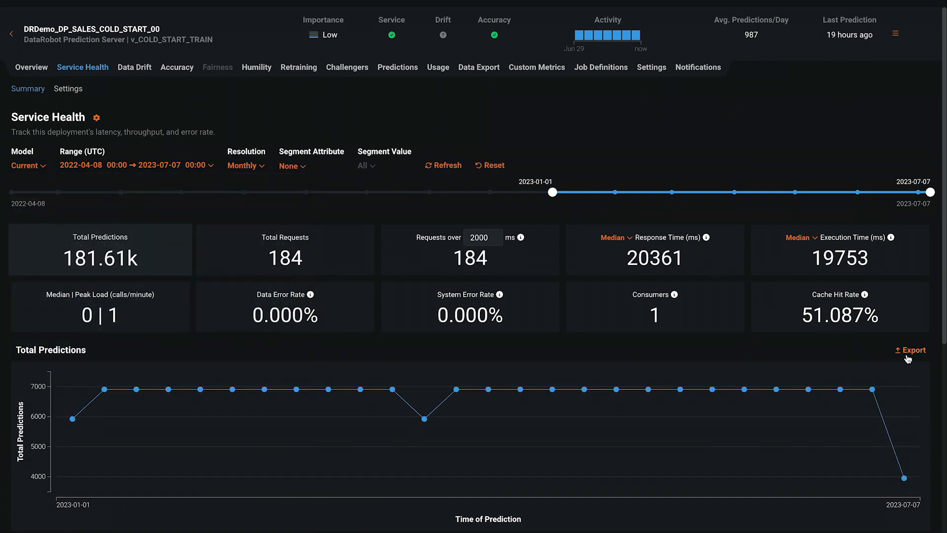
pyautogui.click(913, 351)
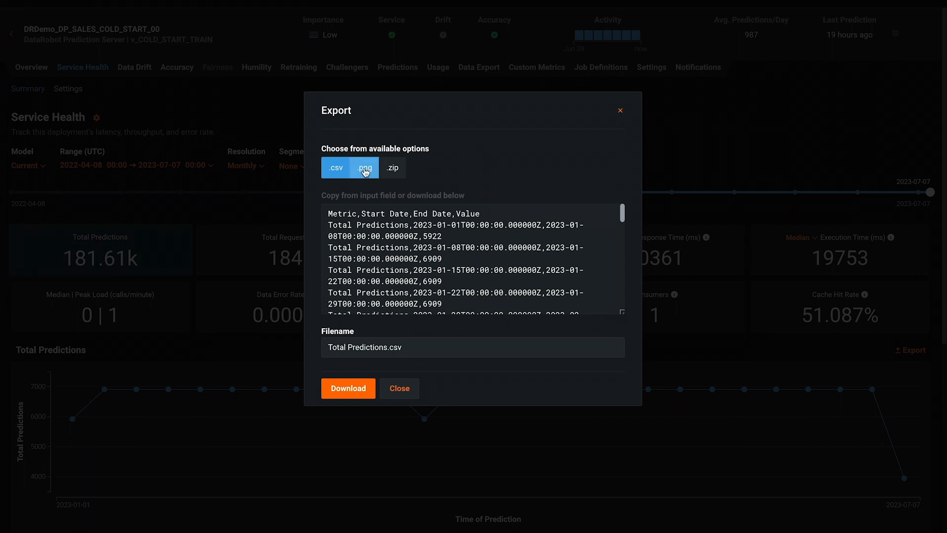
# Close the Export dialog and move on to the medical deployment's Data Drift summary
pyautogui.click(365, 168)
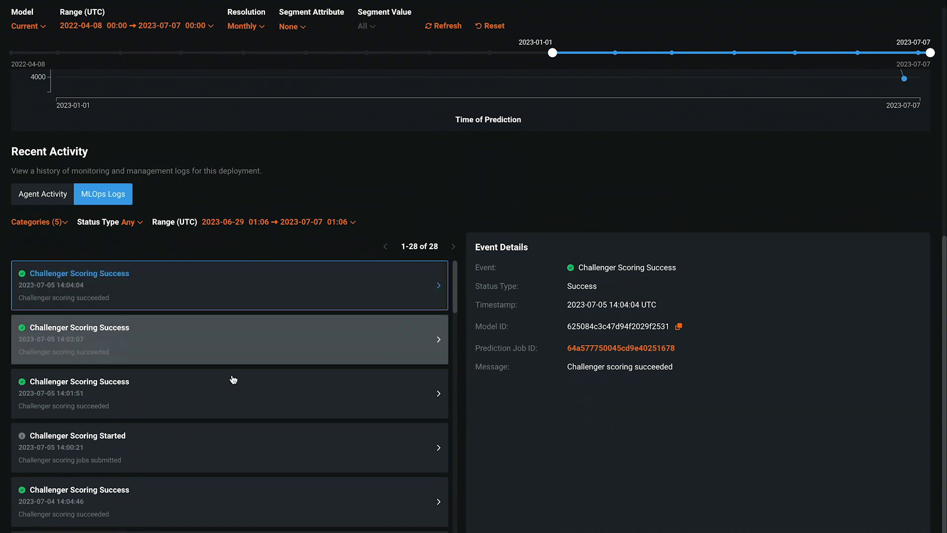
pyautogui.click(135, 67)
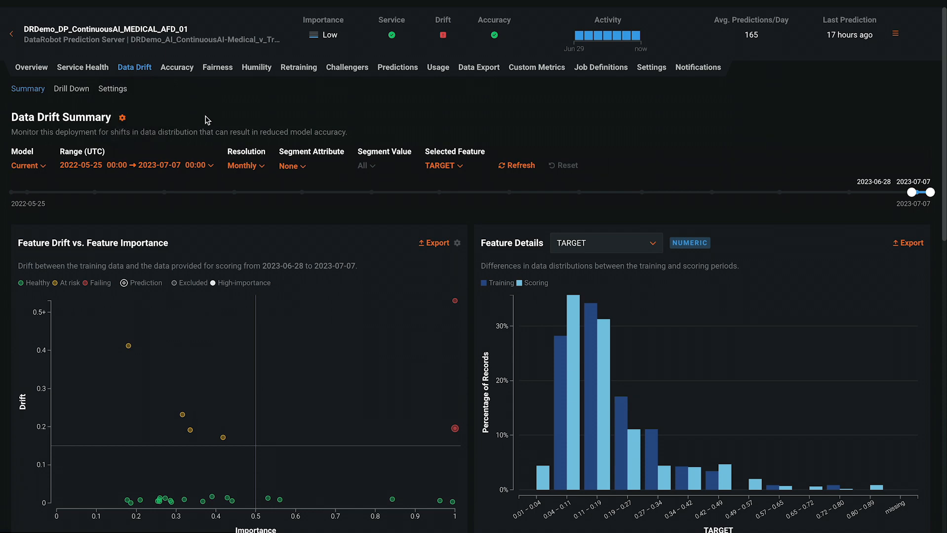
# Scroll through the medical deployment's TARGET drift-over-time and predictions-over-time charts
pyautogui.scroll(-3)
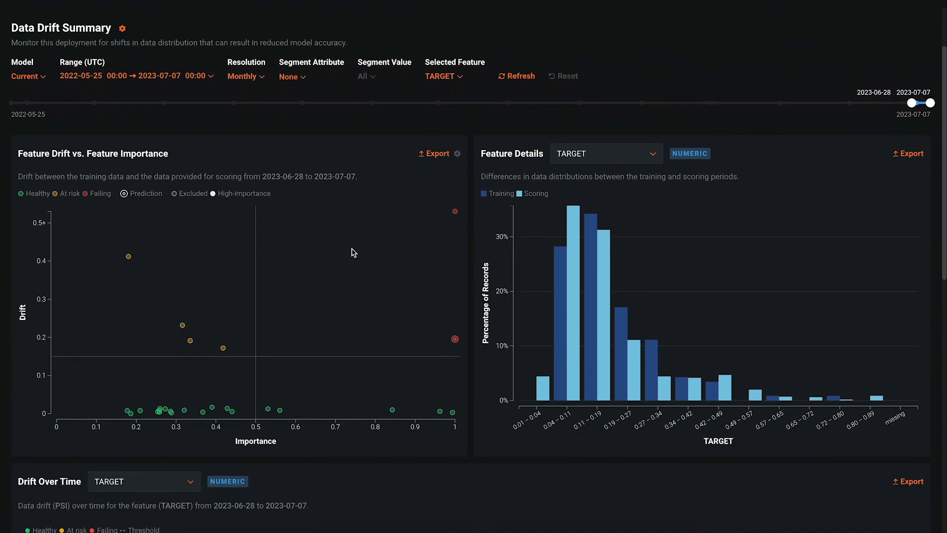
pyautogui.scroll(-3)
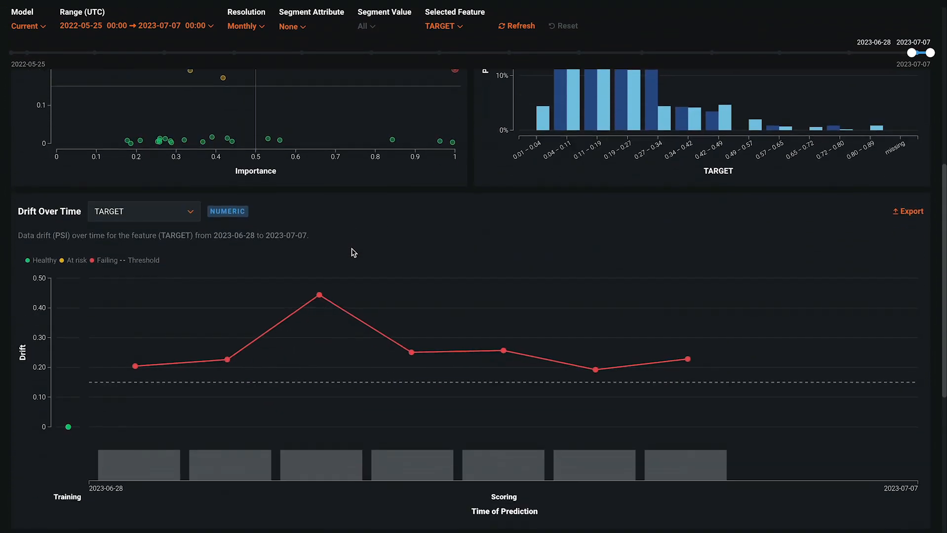
pyautogui.scroll(-3)
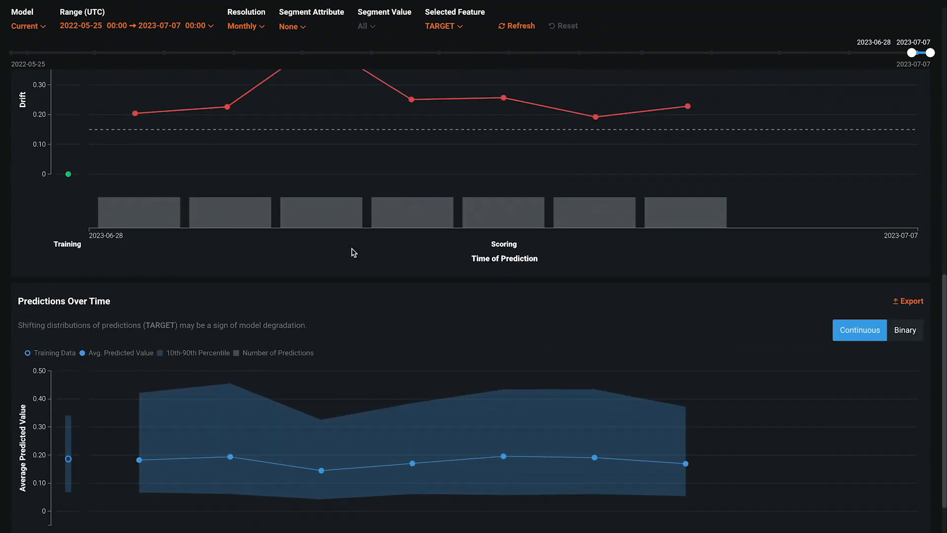
pyautogui.scroll(-3)
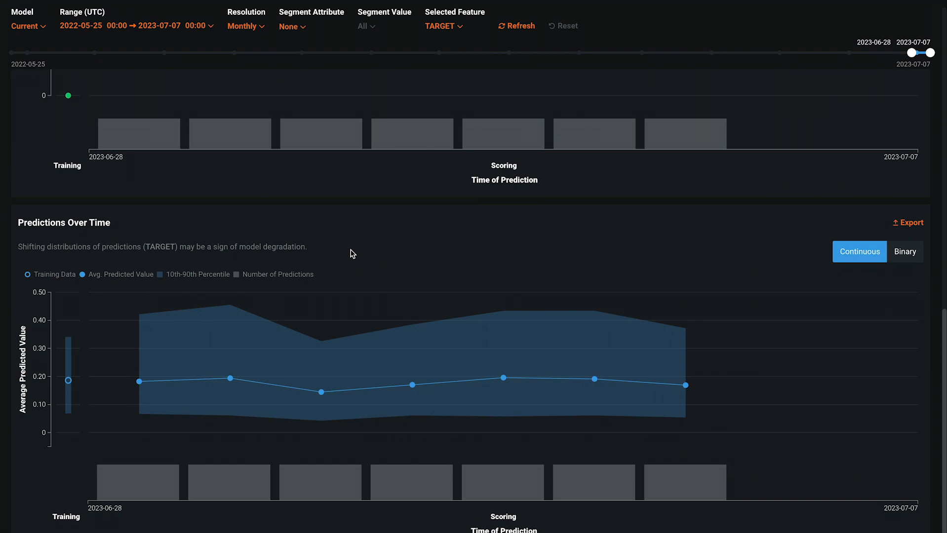
pyautogui.scroll(3)
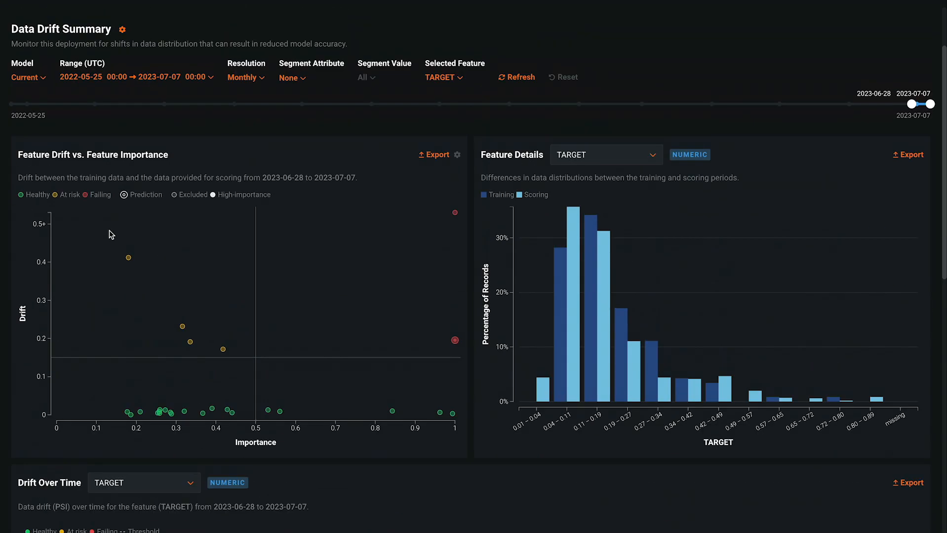
pyautogui.moveTo(270, 330)
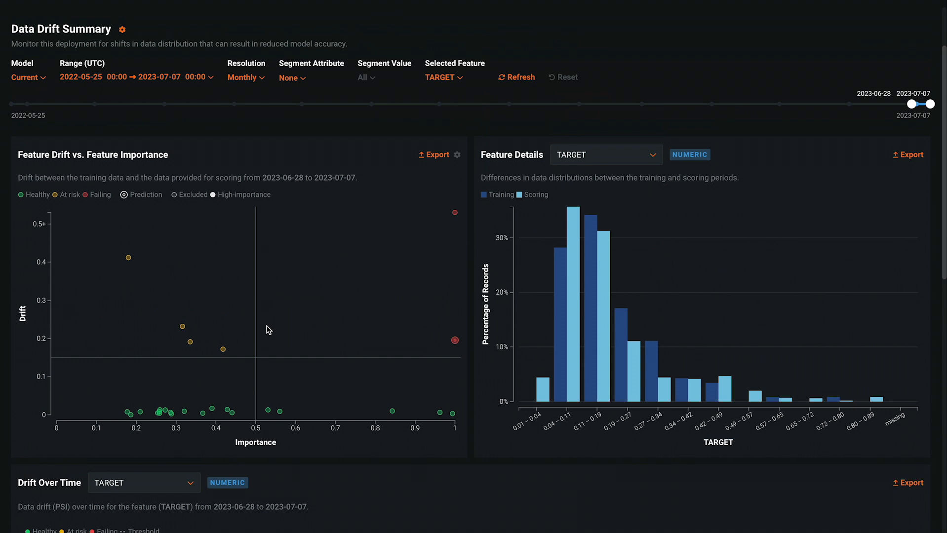
pyautogui.moveTo(308, 338)
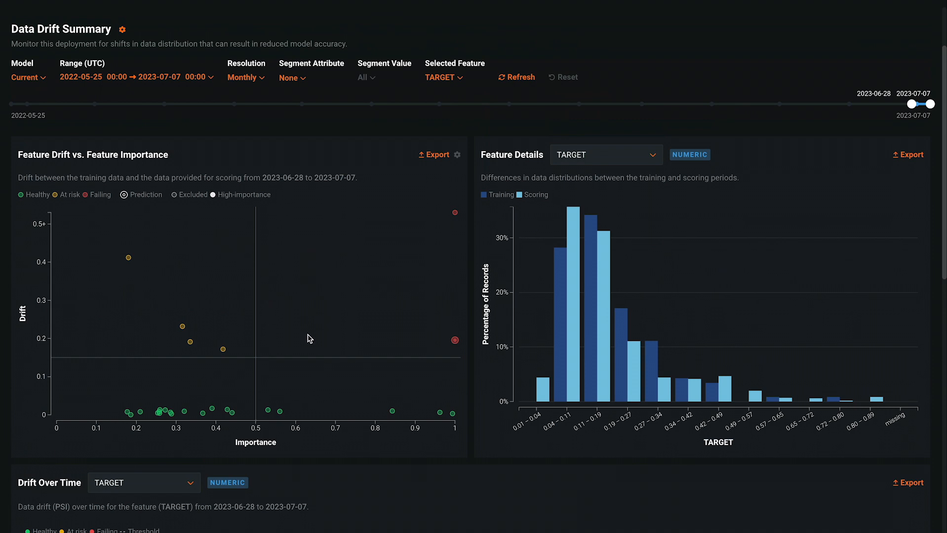
pyautogui.moveTo(207, 375)
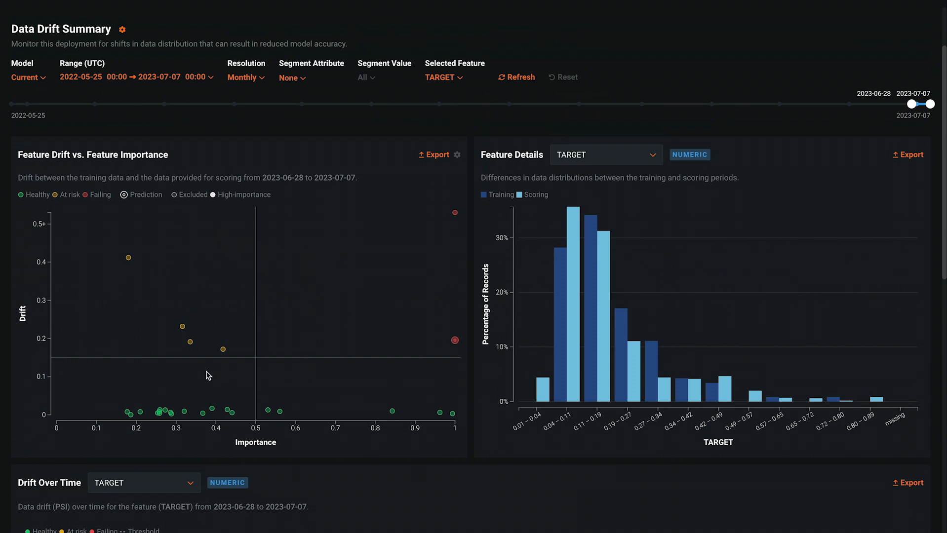
pyautogui.moveTo(211, 368)
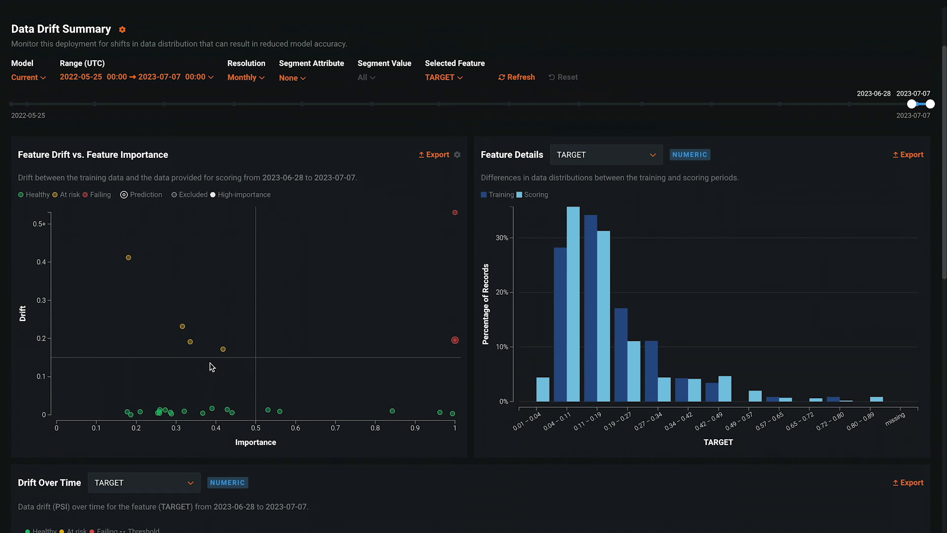
pyautogui.moveTo(322, 303)
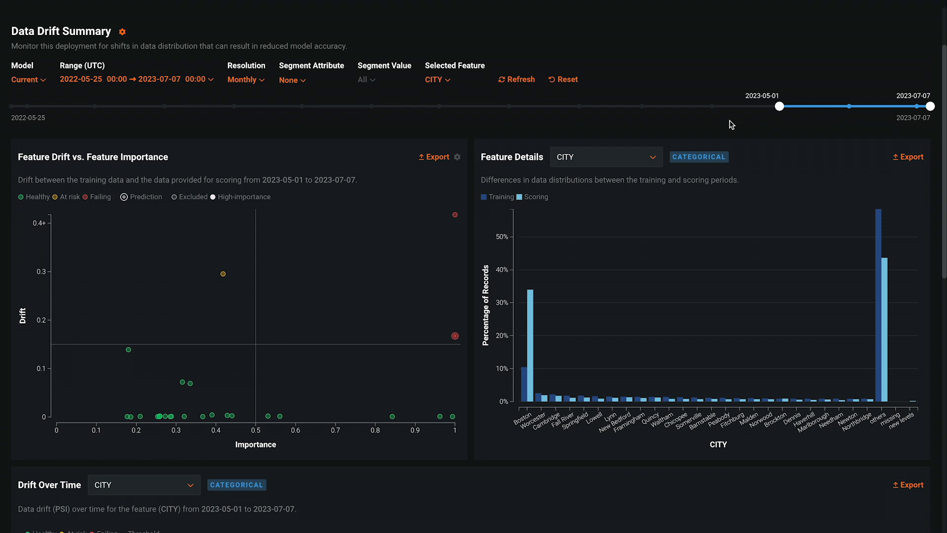
# Segment CITY drift by GENDER with value M, then scroll through the segmented charts
pyautogui.click(291, 79)
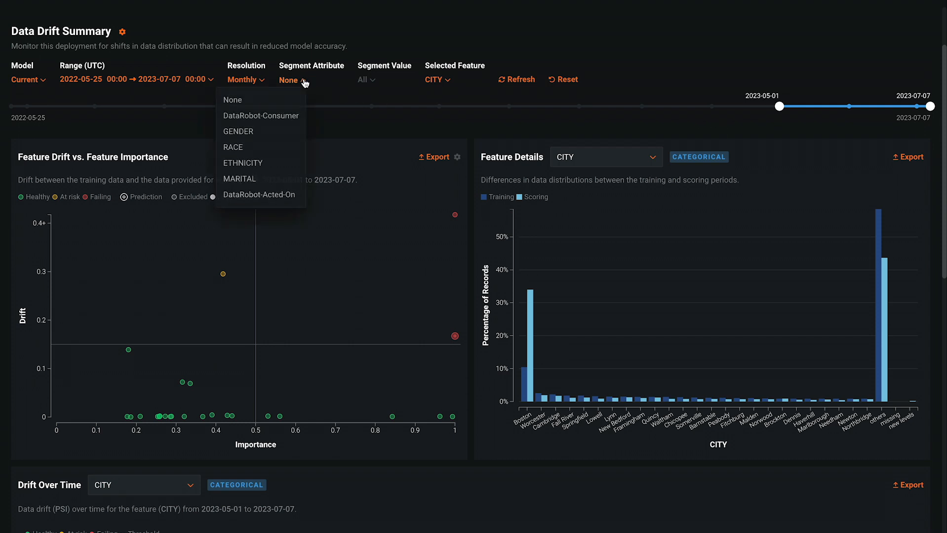
pyautogui.moveTo(254, 133)
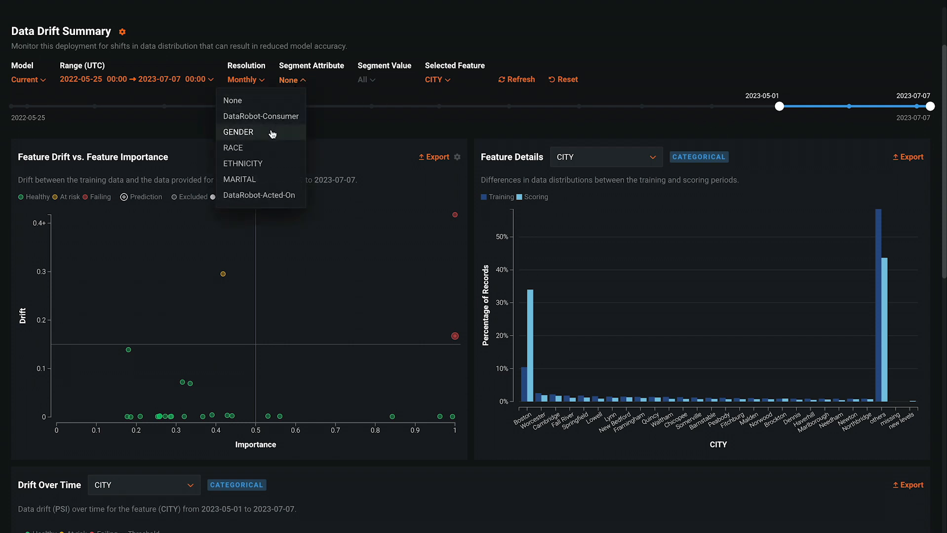
pyautogui.click(238, 132)
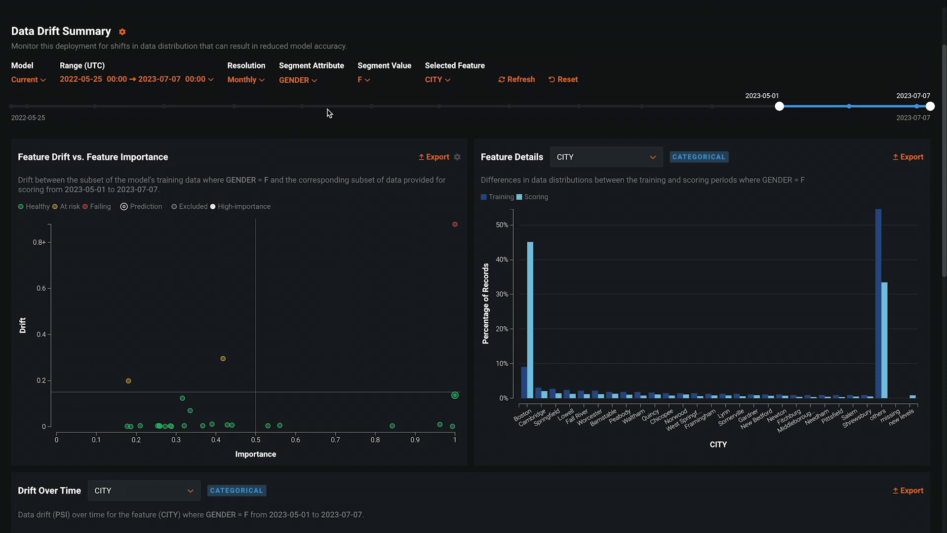
pyautogui.click(362, 79)
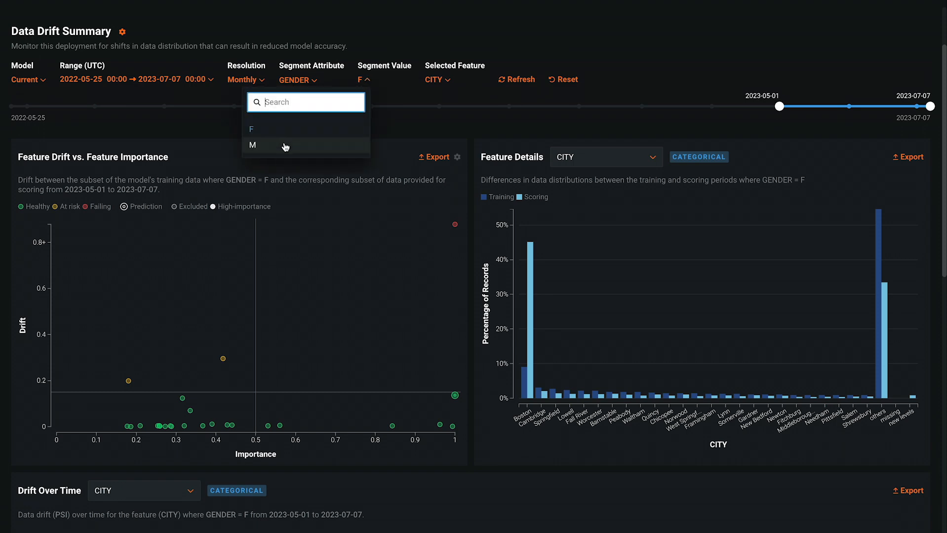
pyautogui.click(252, 145)
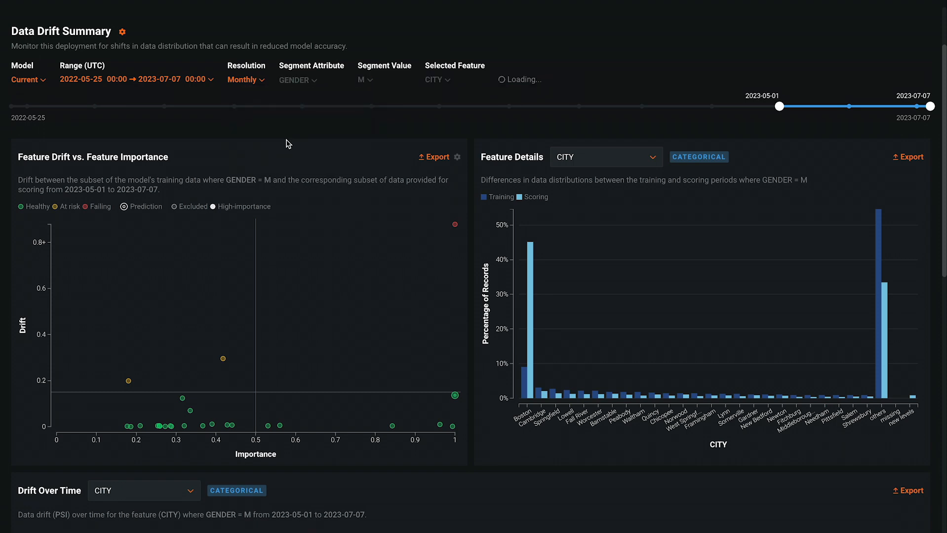
pyautogui.scroll(-3)
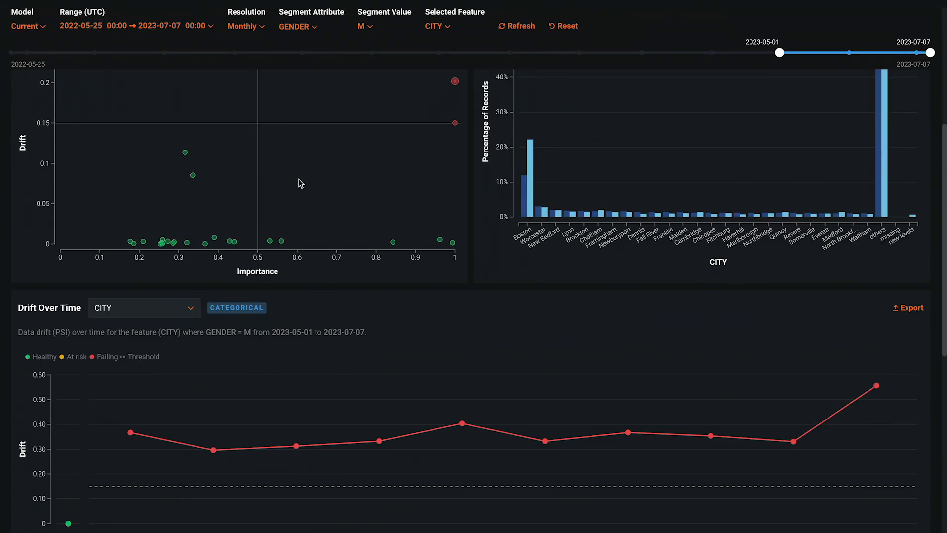
pyautogui.scroll(-3)
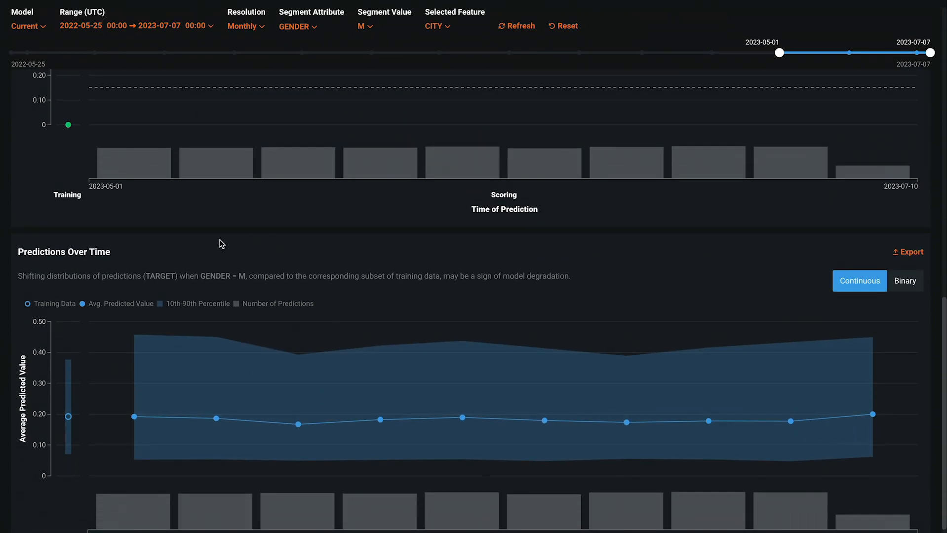
pyautogui.moveTo(264, 298)
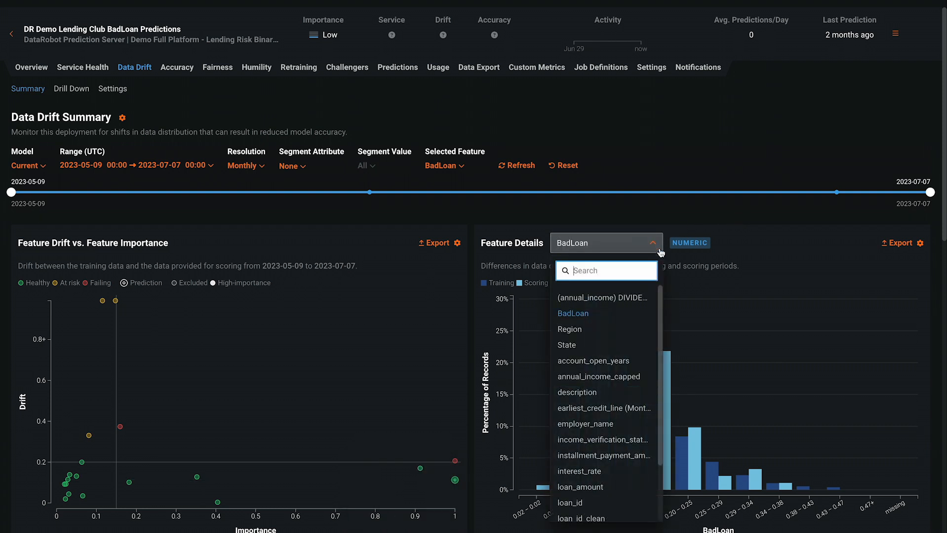
# Choose description in Feature Details to display the BadLoan text word cloud
pyautogui.click(576, 393)
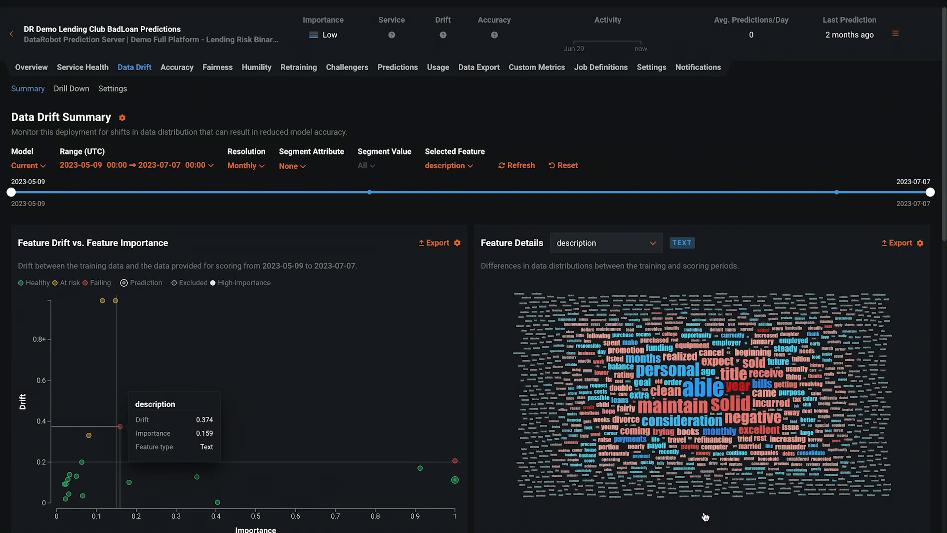
pyautogui.moveTo(760, 429)
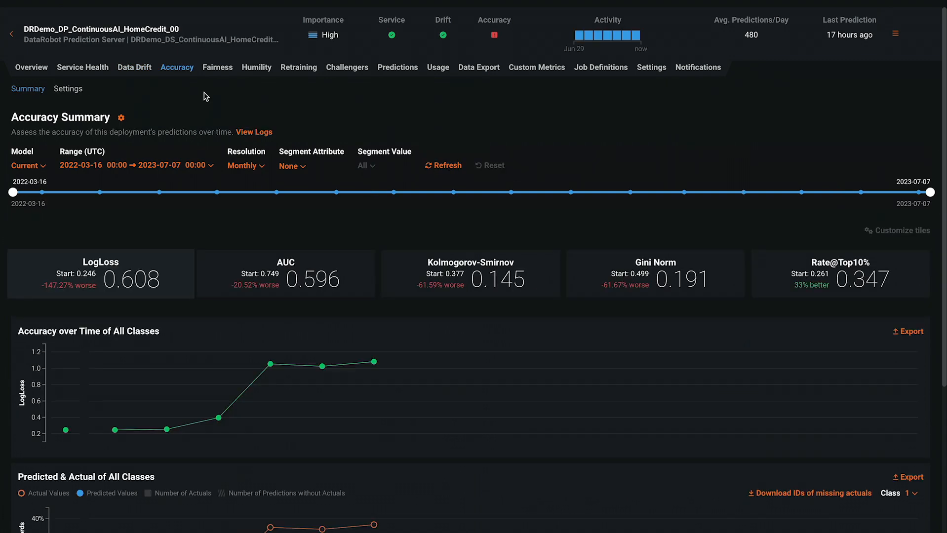
pyautogui.moveTo(177, 67)
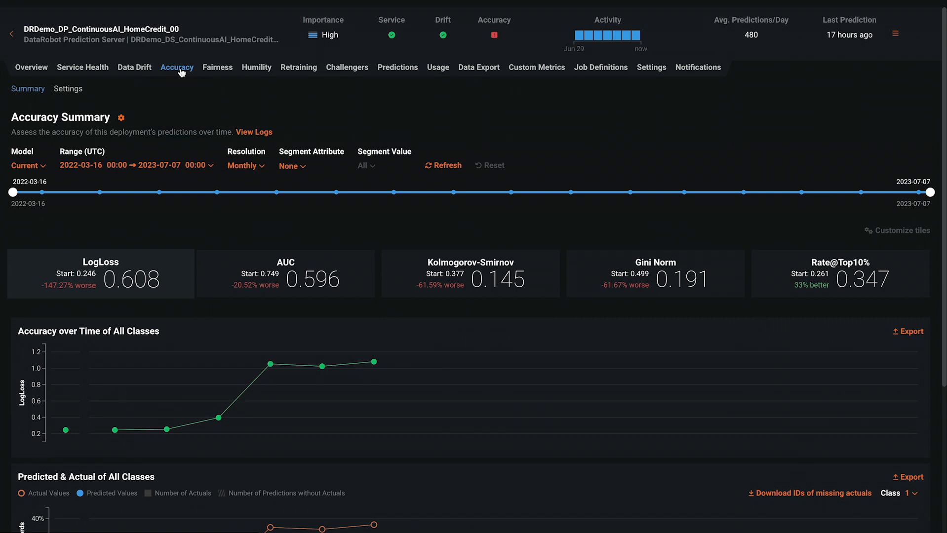
pyautogui.moveTo(389, 220)
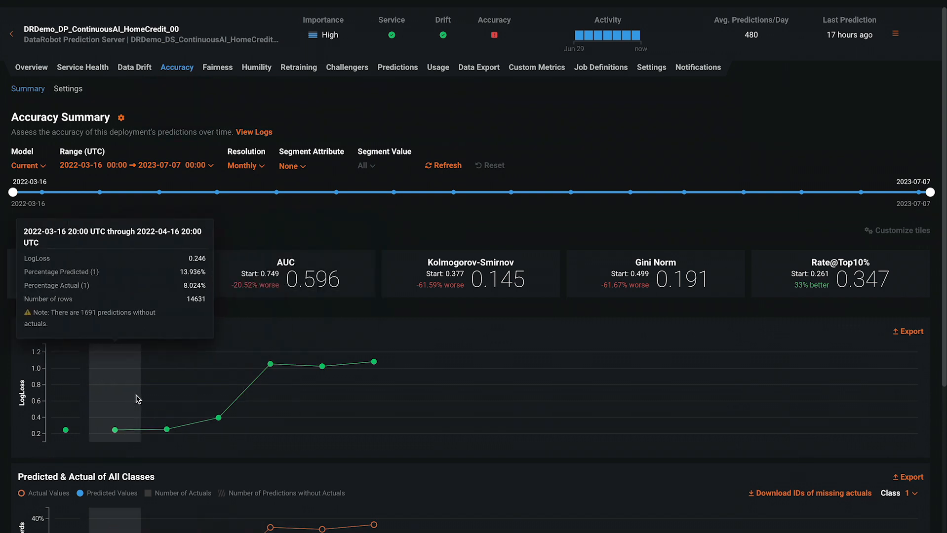
pyautogui.moveTo(211, 418)
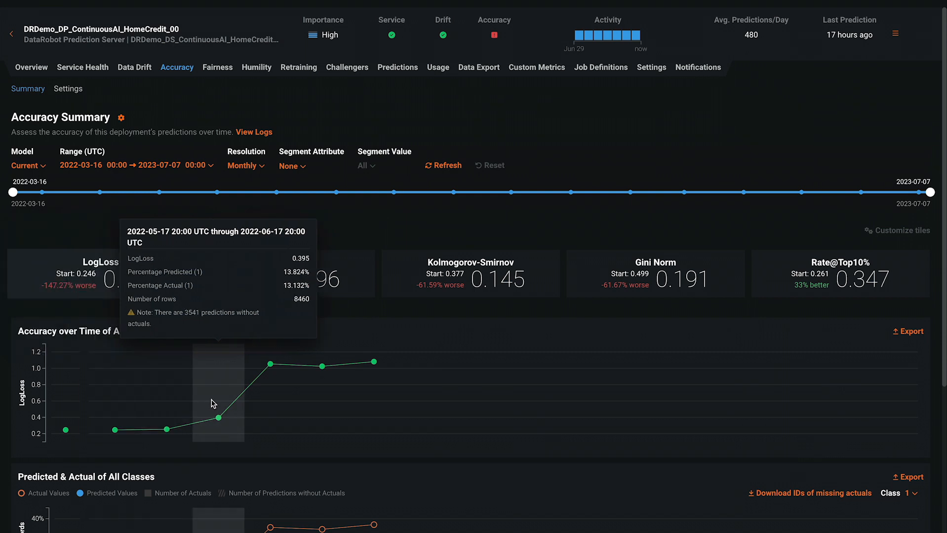
pyautogui.moveTo(320, 403)
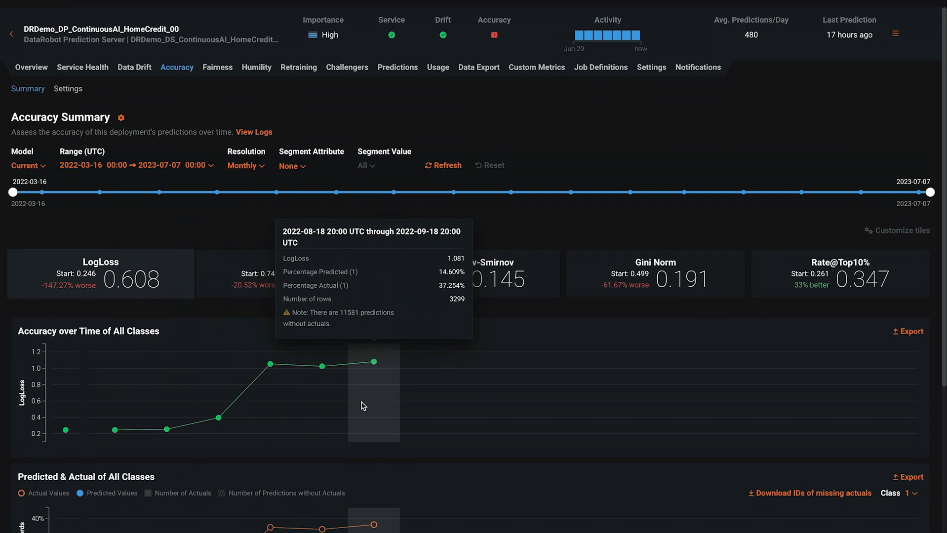
pyautogui.moveTo(158, 249)
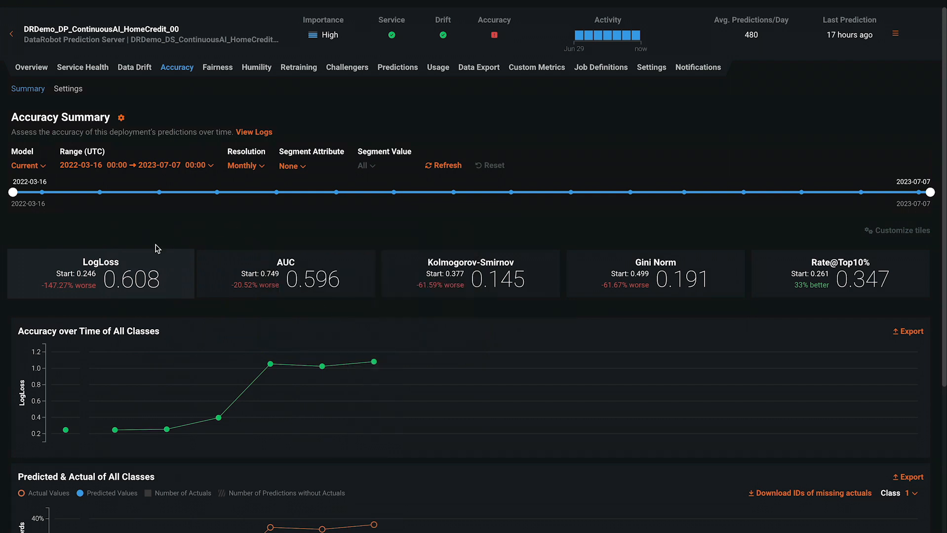
pyautogui.moveTo(641, 244)
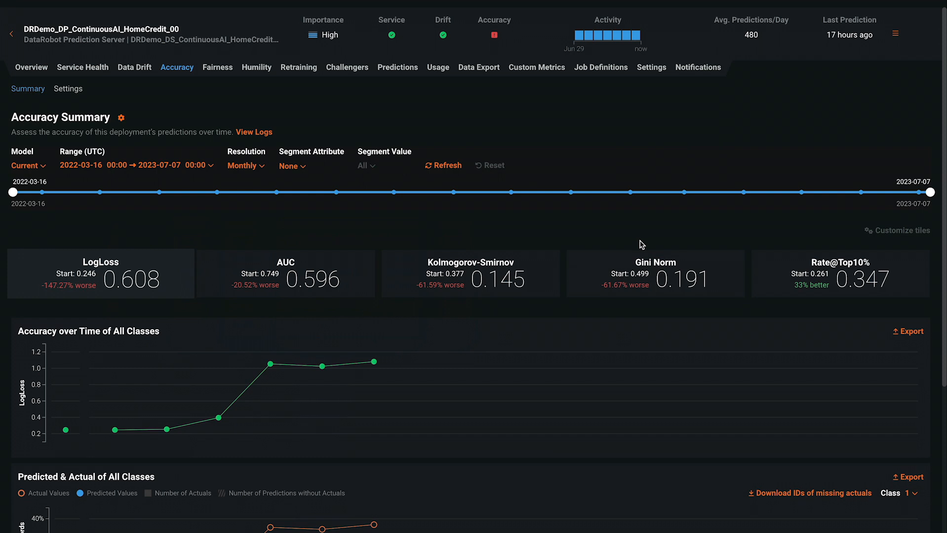
# Filter HomeCredit accuracy to CODE_GENDER = F, showing LogLoss 0.773
pyautogui.click(290, 166)
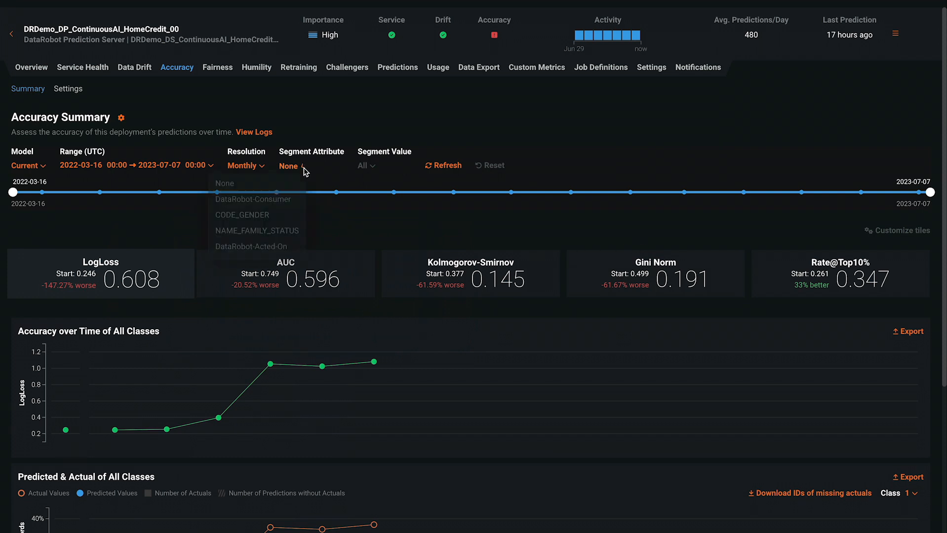
pyautogui.click(242, 215)
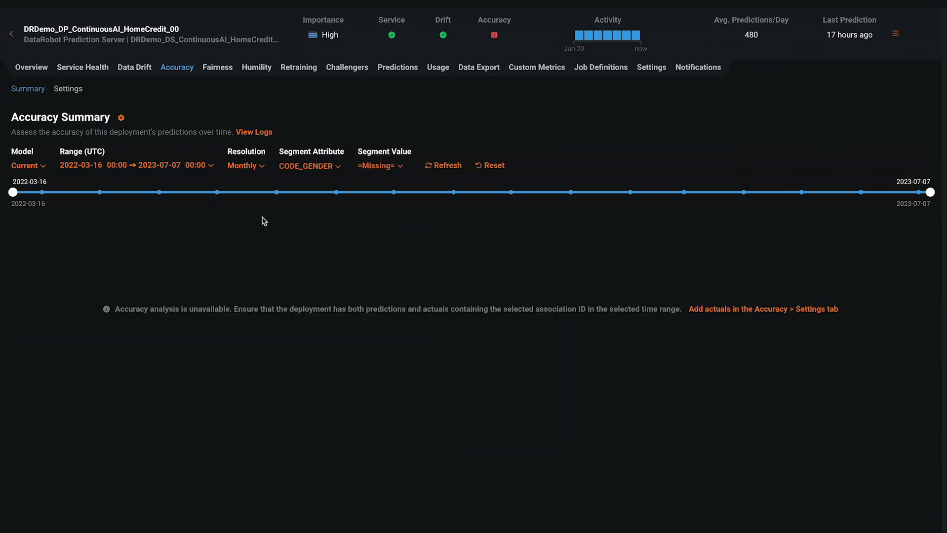
pyautogui.click(379, 165)
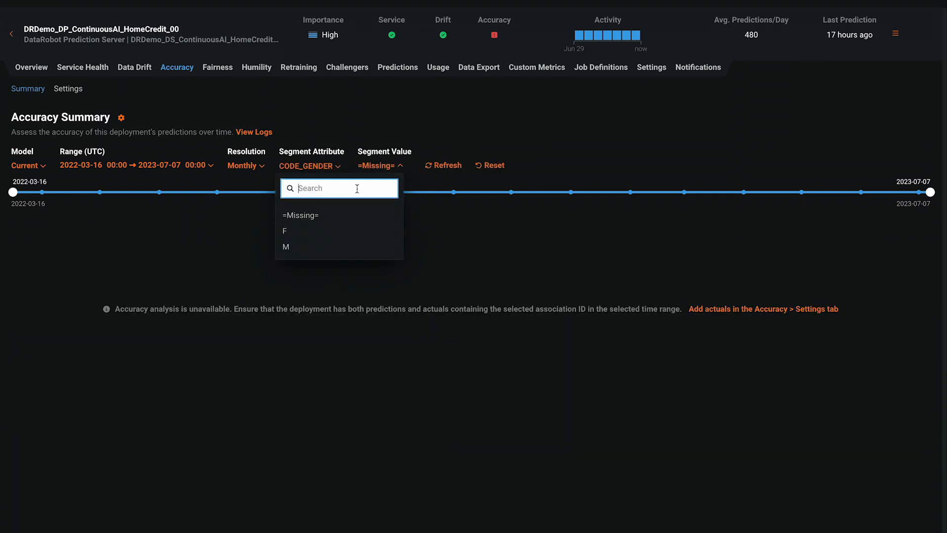
pyautogui.click(284, 231)
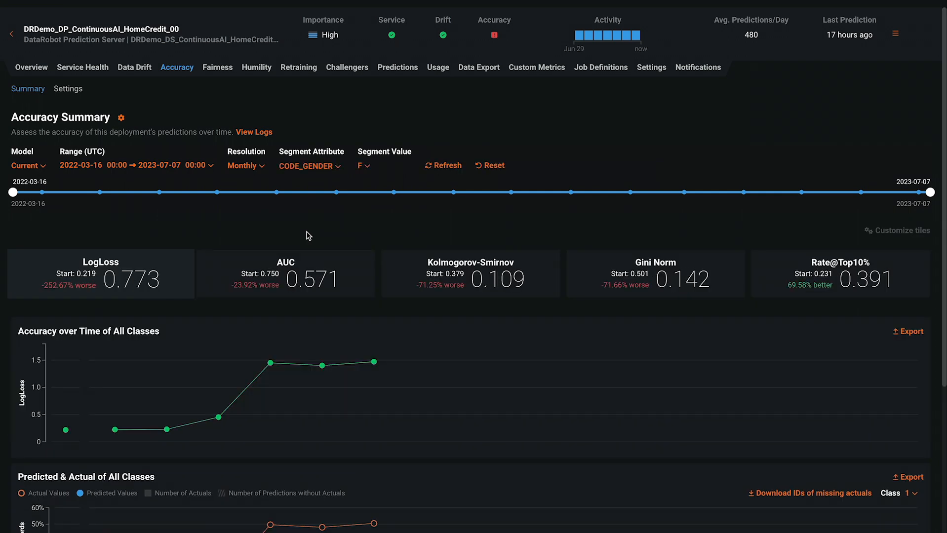
pyautogui.moveTo(313, 227)
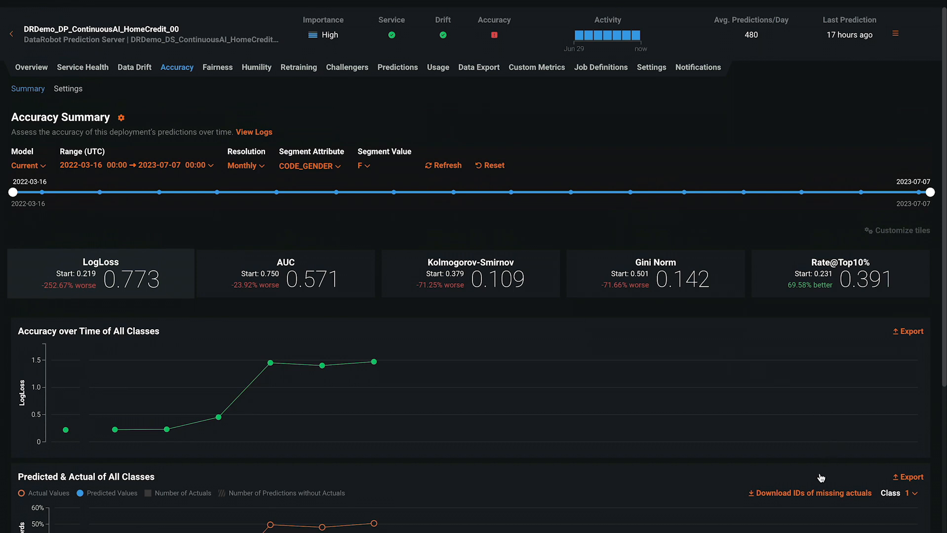
pyautogui.moveTo(768, 460)
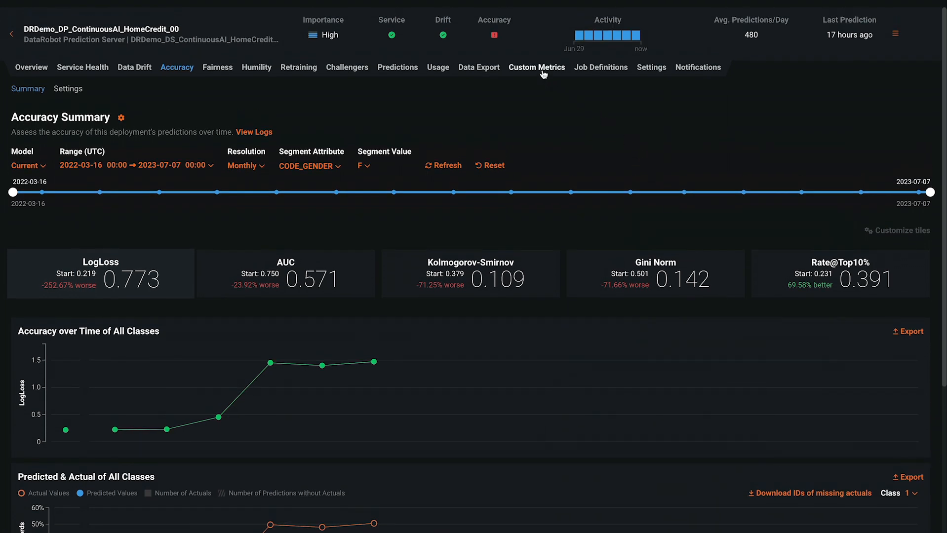
# Review the custom metrics summary and begin adding an external custom metric, then cancel
pyautogui.click(536, 67)
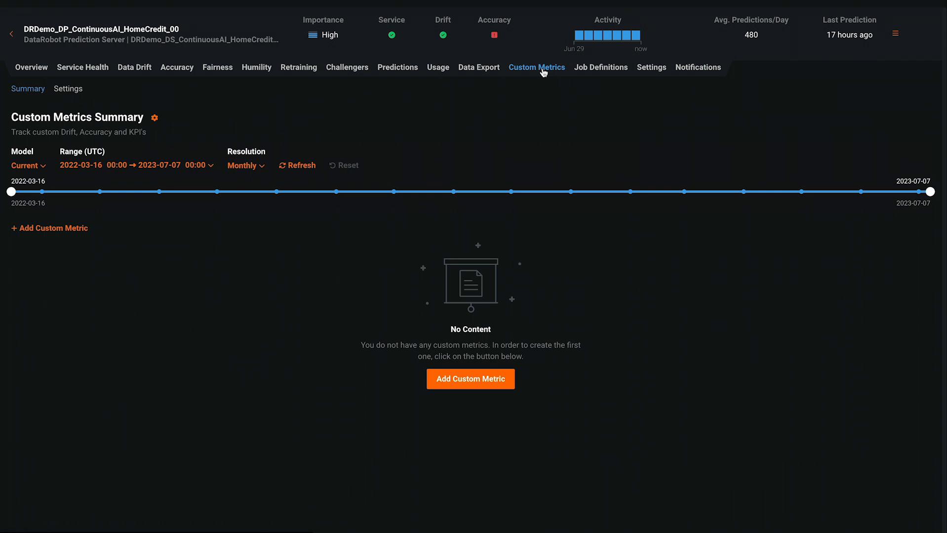
pyautogui.moveTo(470, 387)
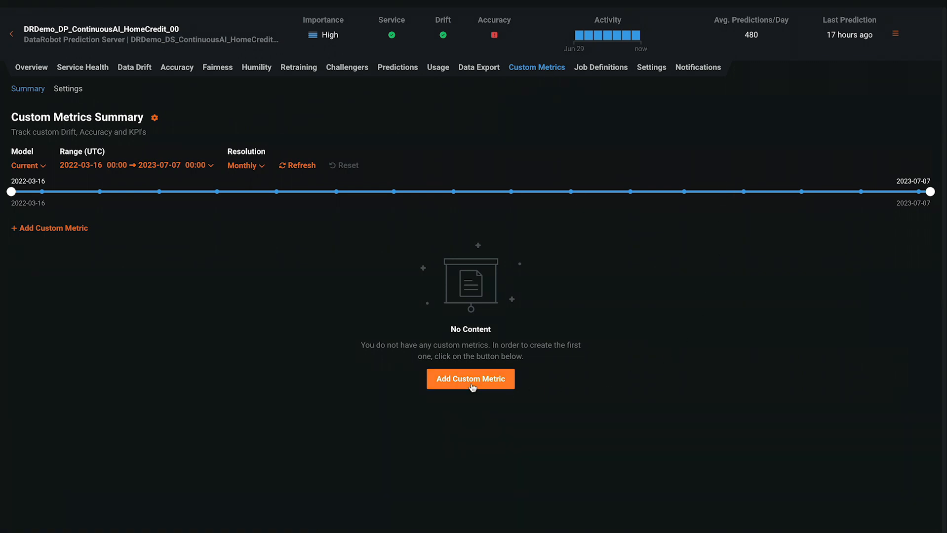
pyautogui.click(471, 380)
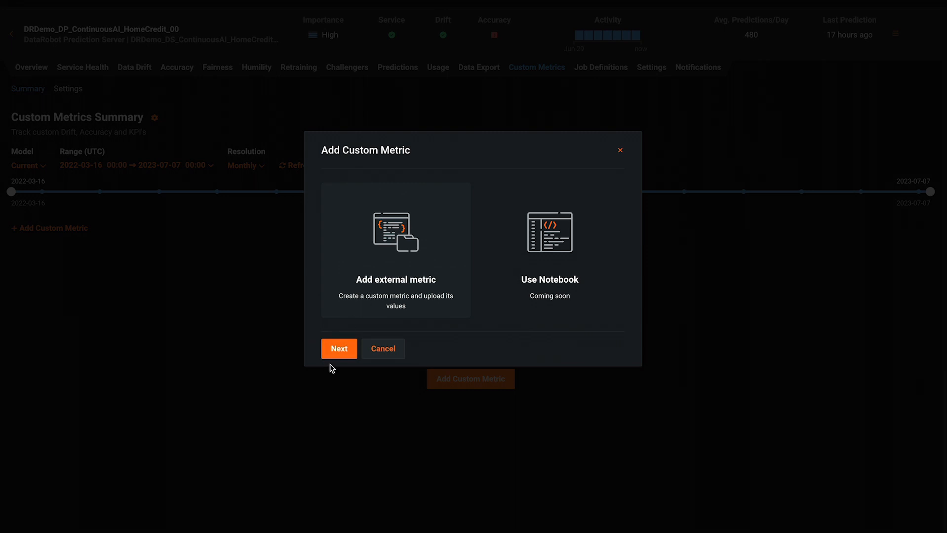
pyautogui.click(338, 348)
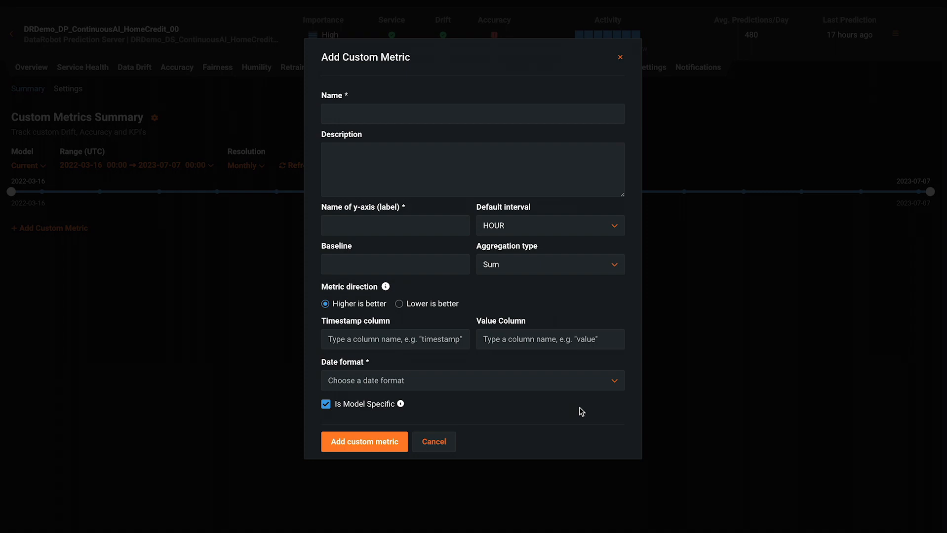
pyautogui.click(434, 441)
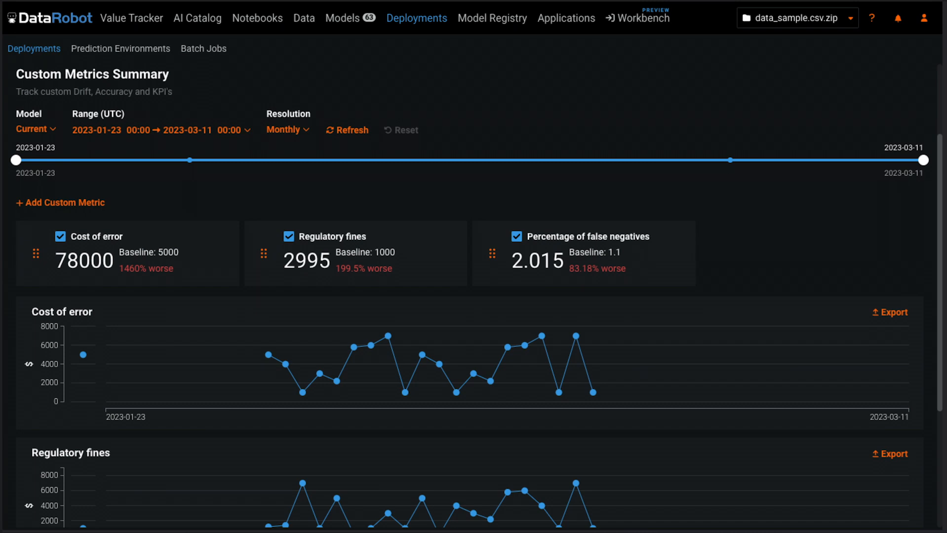
pyautogui.click(218, 60)
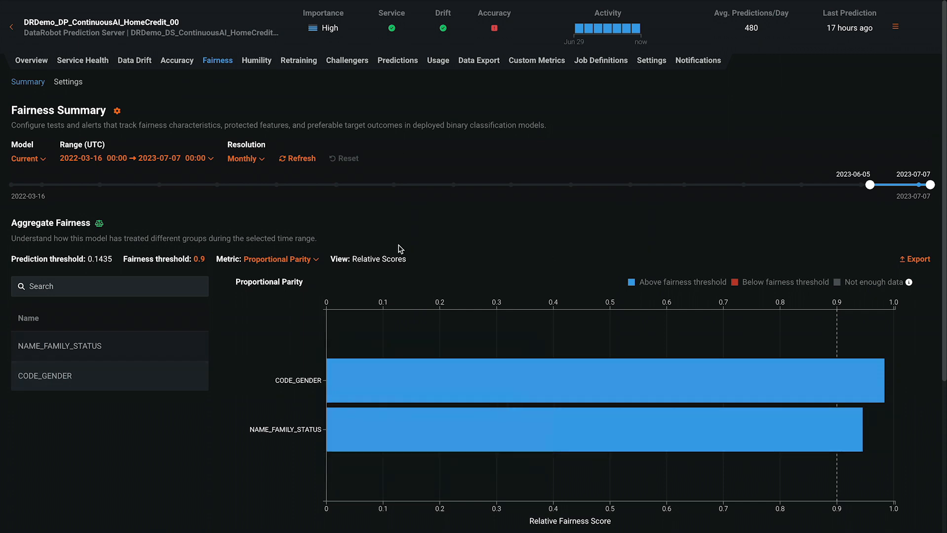
pyautogui.moveTo(251, 392)
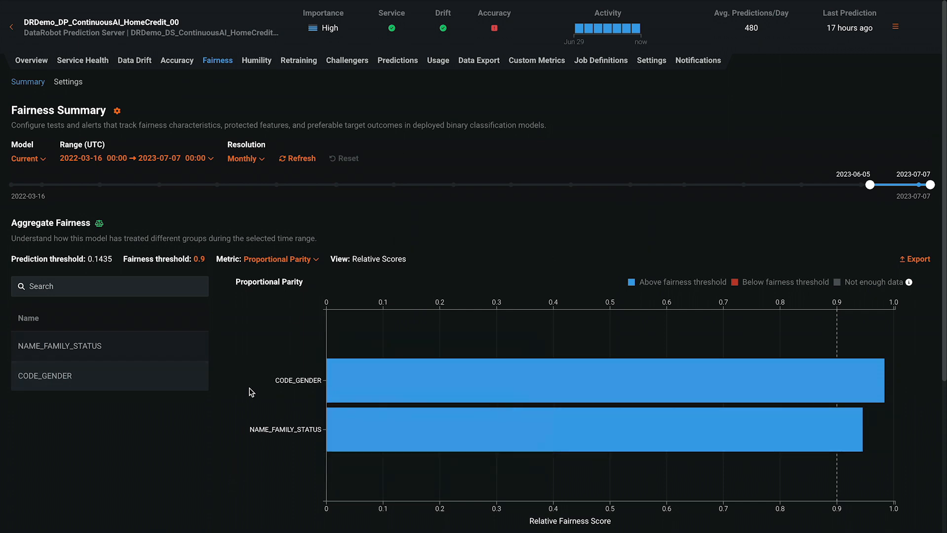
# Show fairness scores for NAME_FAMILY_STATUS groups, then review the HomeCredit fairness settings
pyautogui.click(278, 259)
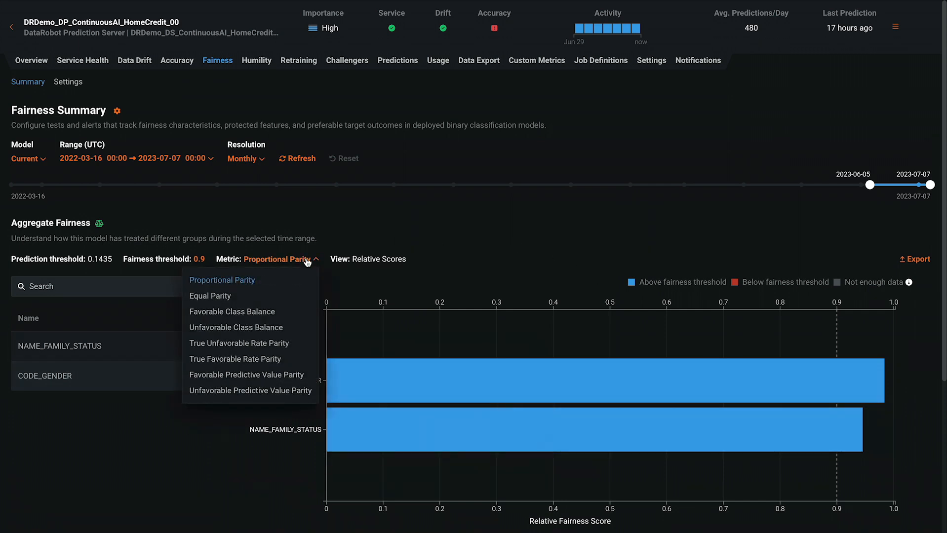
pyautogui.moveTo(169, 439)
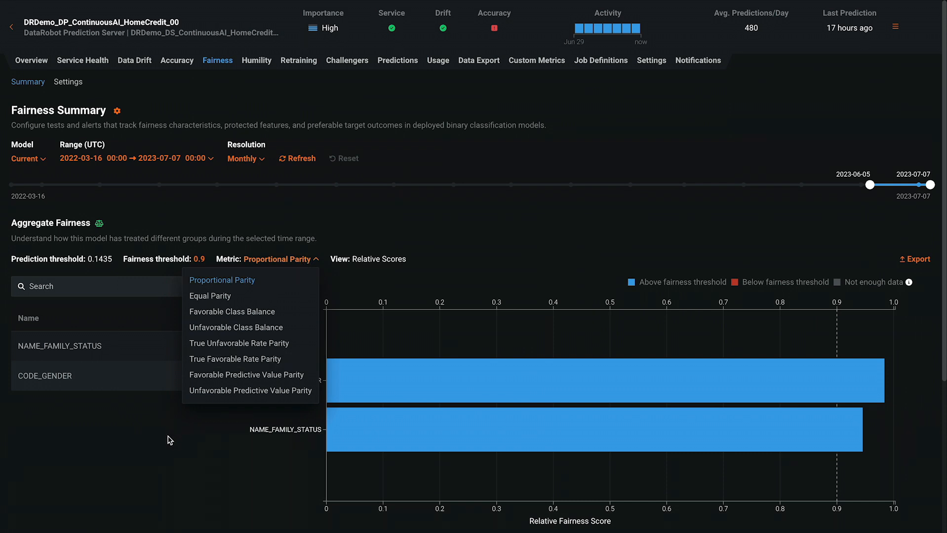
pyautogui.moveTo(169, 454)
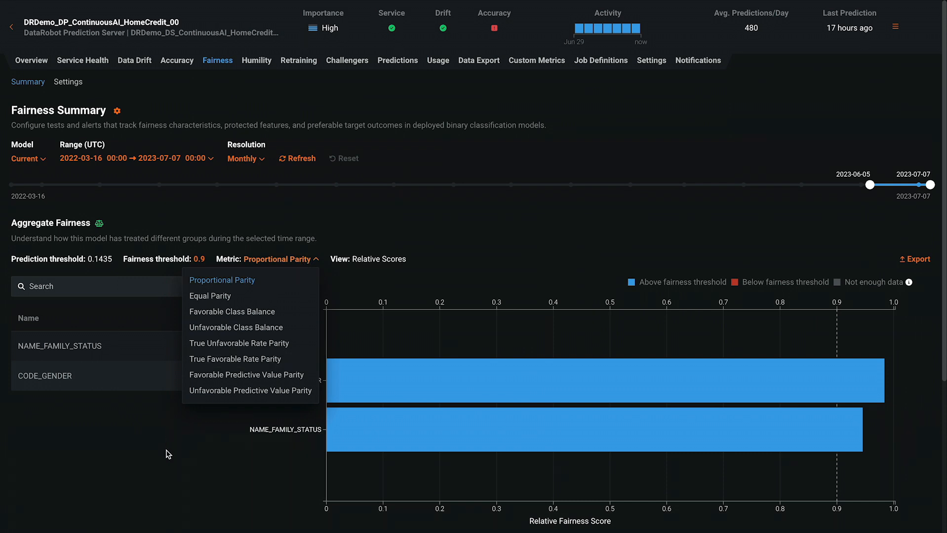
pyautogui.click(222, 280)
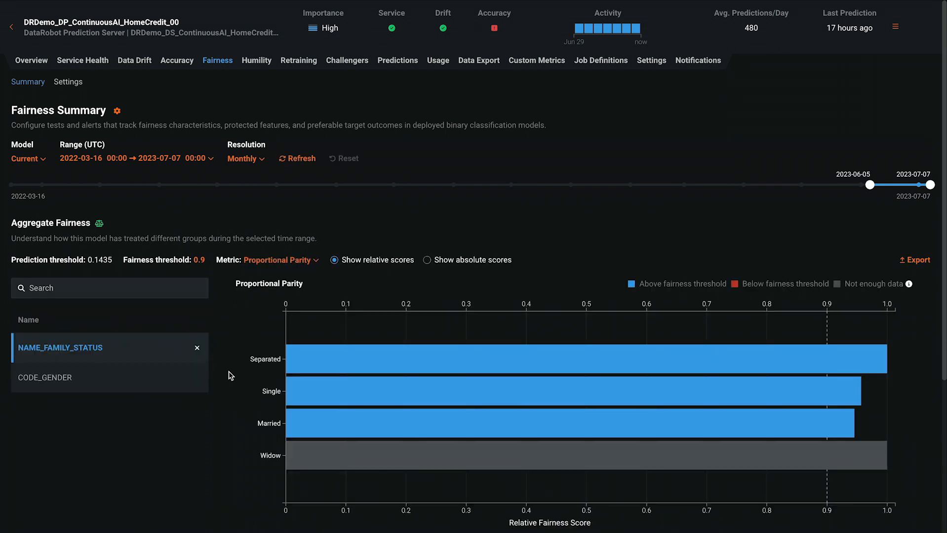
pyautogui.moveTo(241, 436)
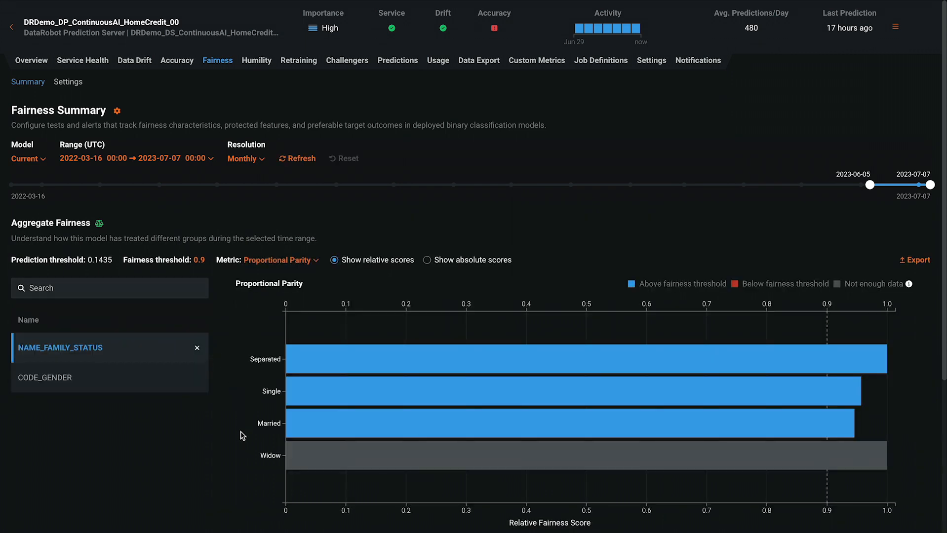
pyautogui.click(67, 81)
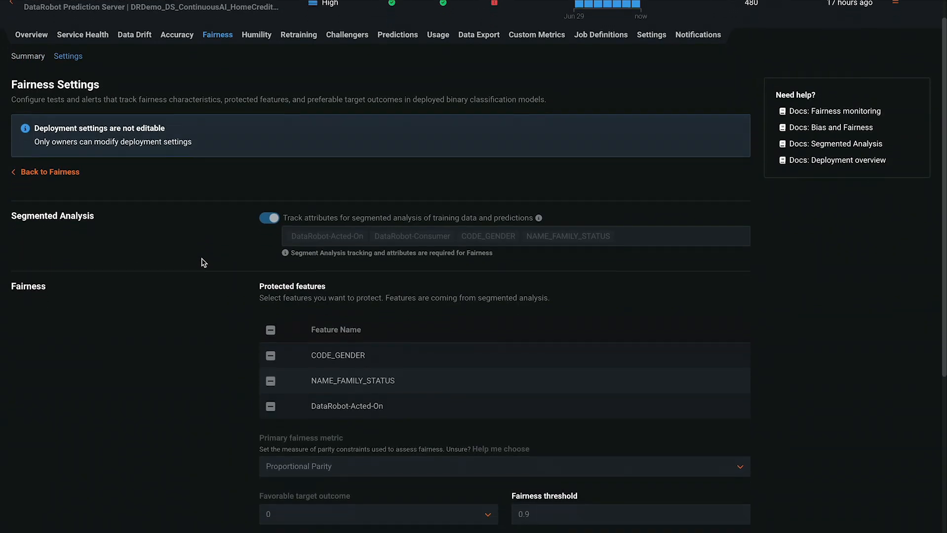
pyautogui.scroll(-3)
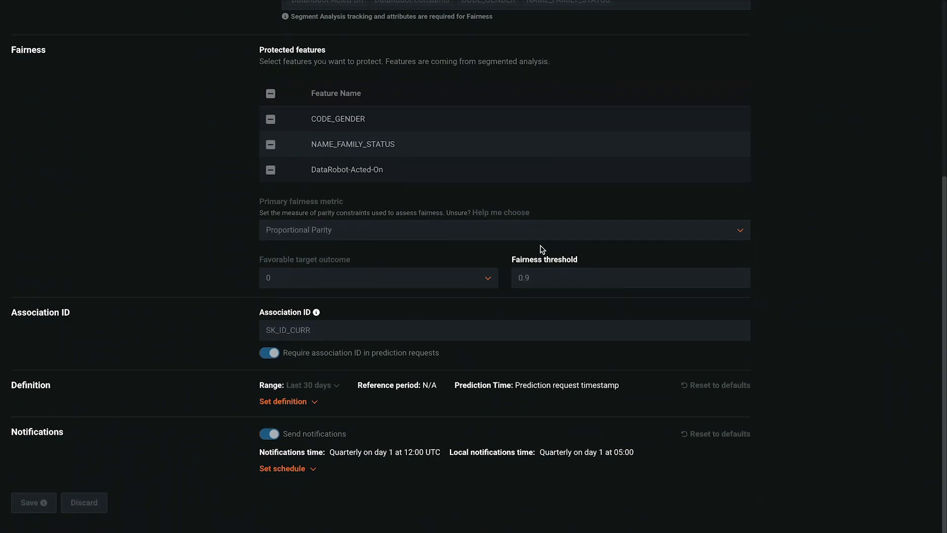